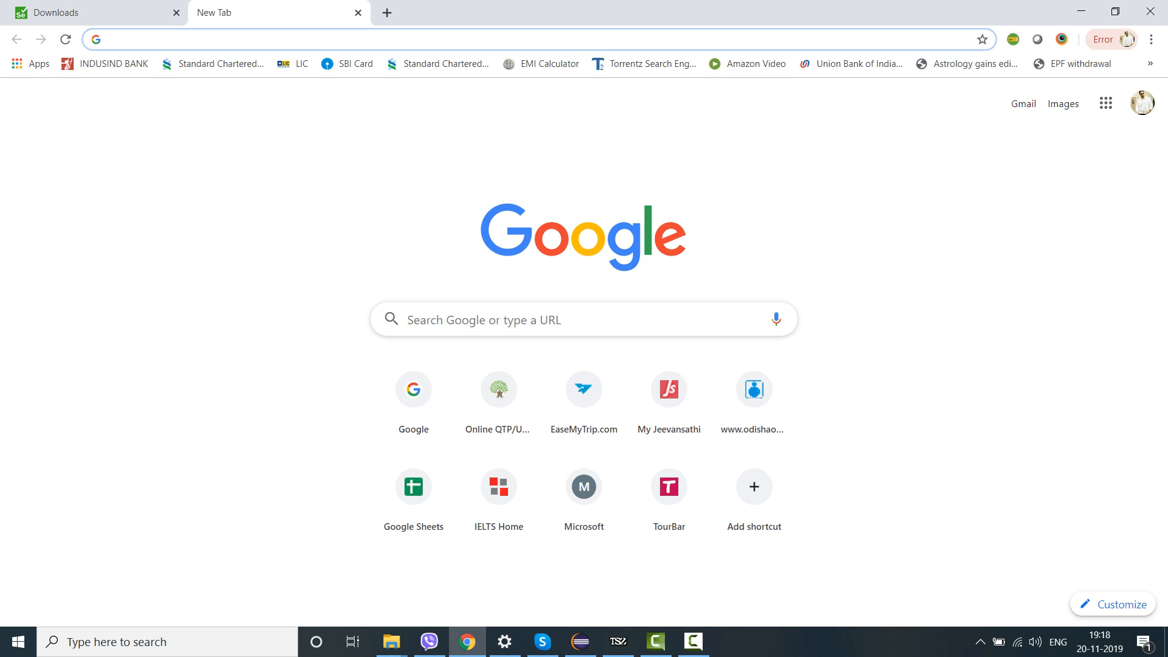
- Navigate to the Selenium home page via the address bar suggestion for 'selenium'
{"action": "type", "text": "selenium"}
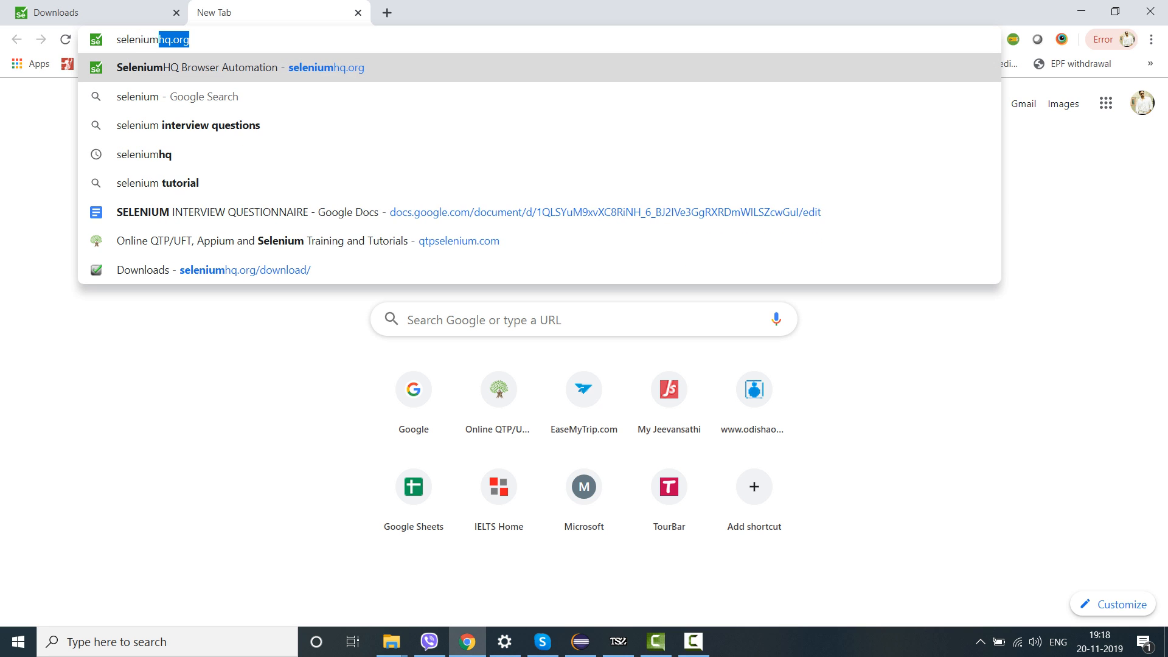
{"action": "type", "text": "g"}
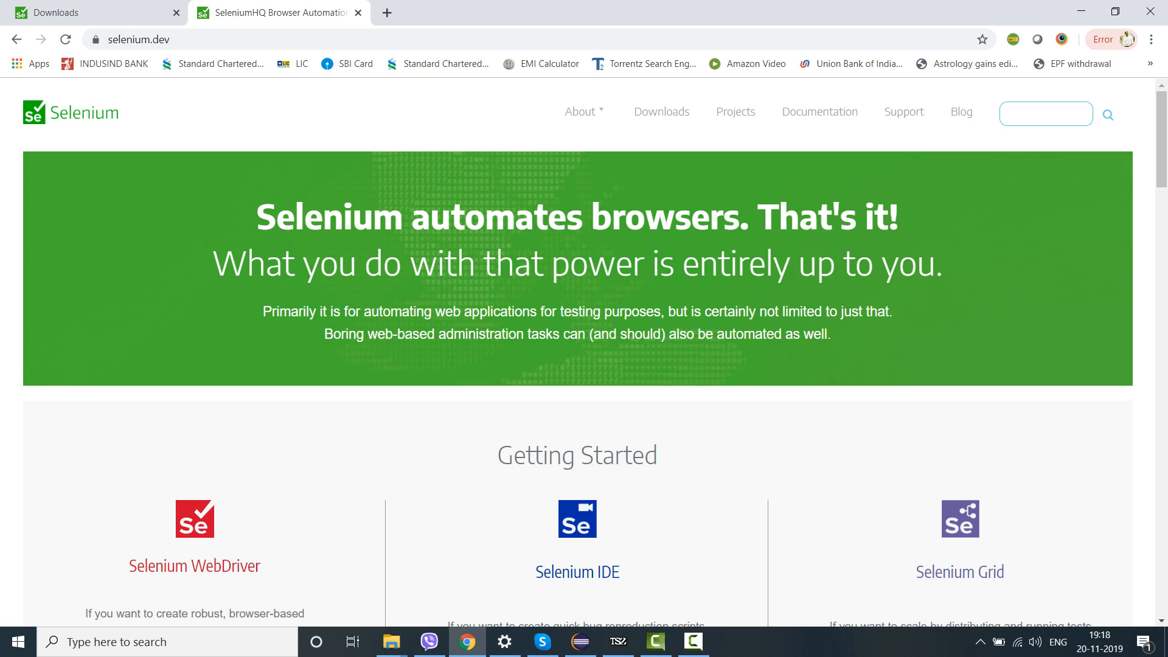
{"action": "left_click", "coordinate": [131, 39]}
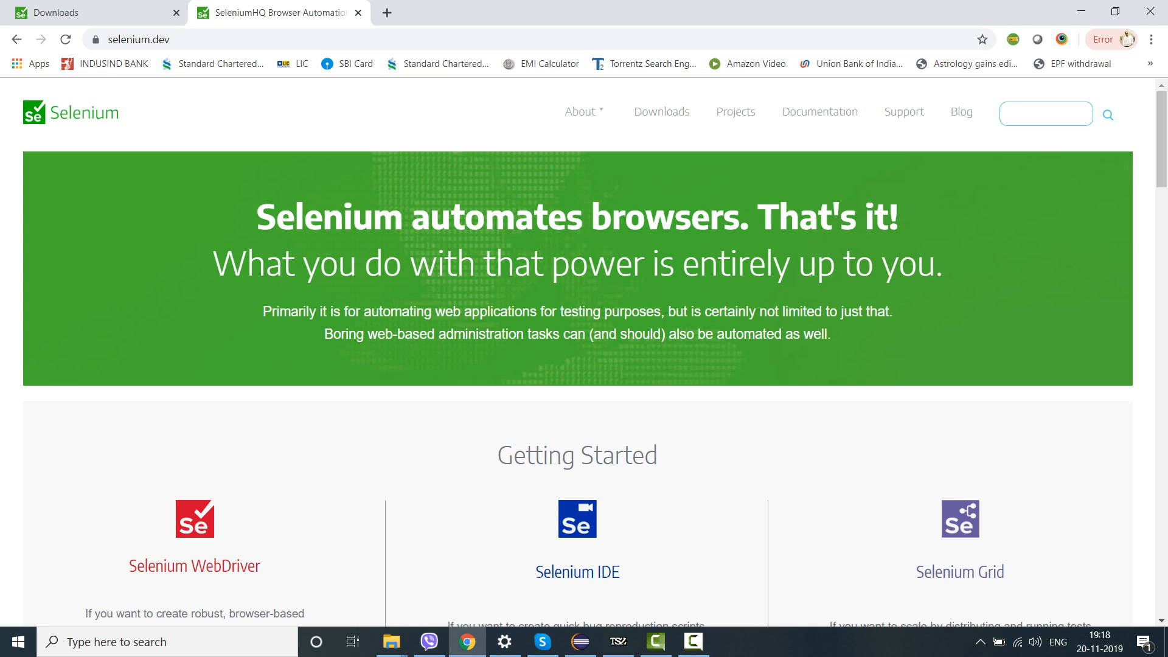
{"action": "scroll", "scroll_direction": "down", "scroll_amount": 3}
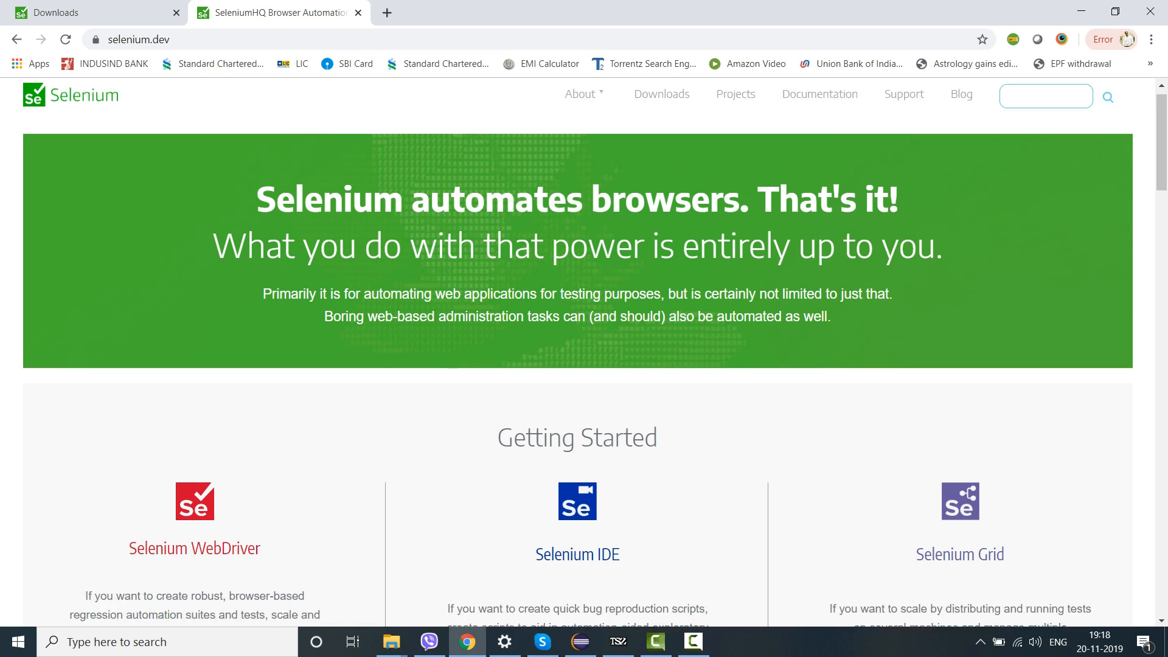
{"action": "scroll", "scroll_direction": "down", "scroll_amount": 3}
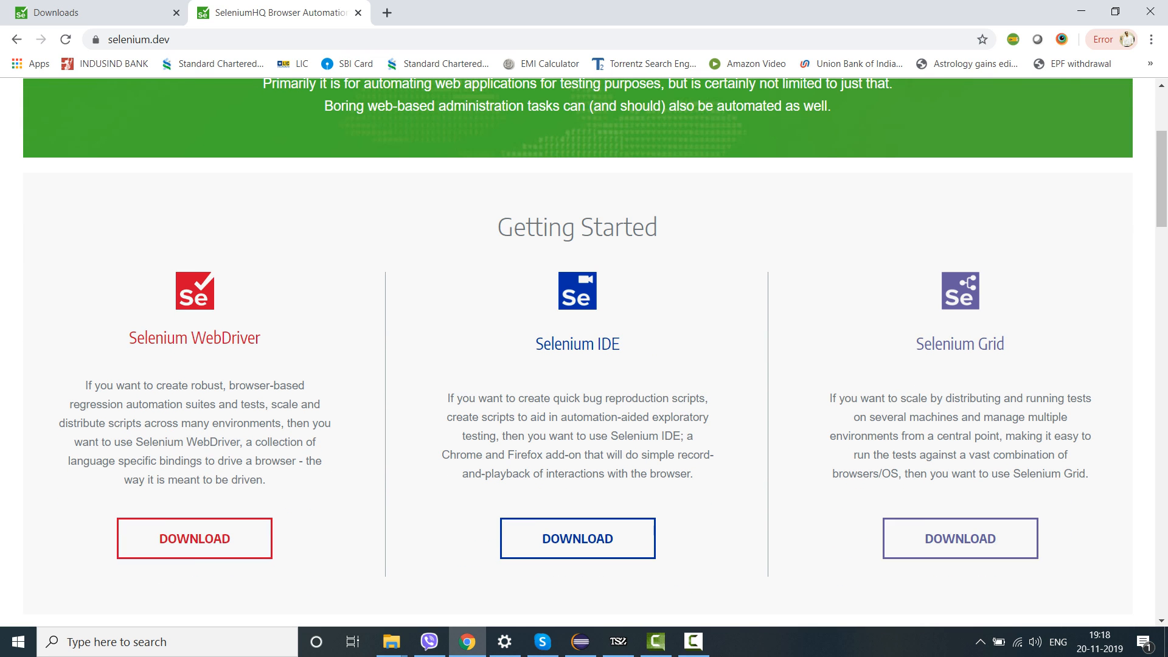
{"action": "scroll", "scroll_direction": "down", "scroll_amount": 3}
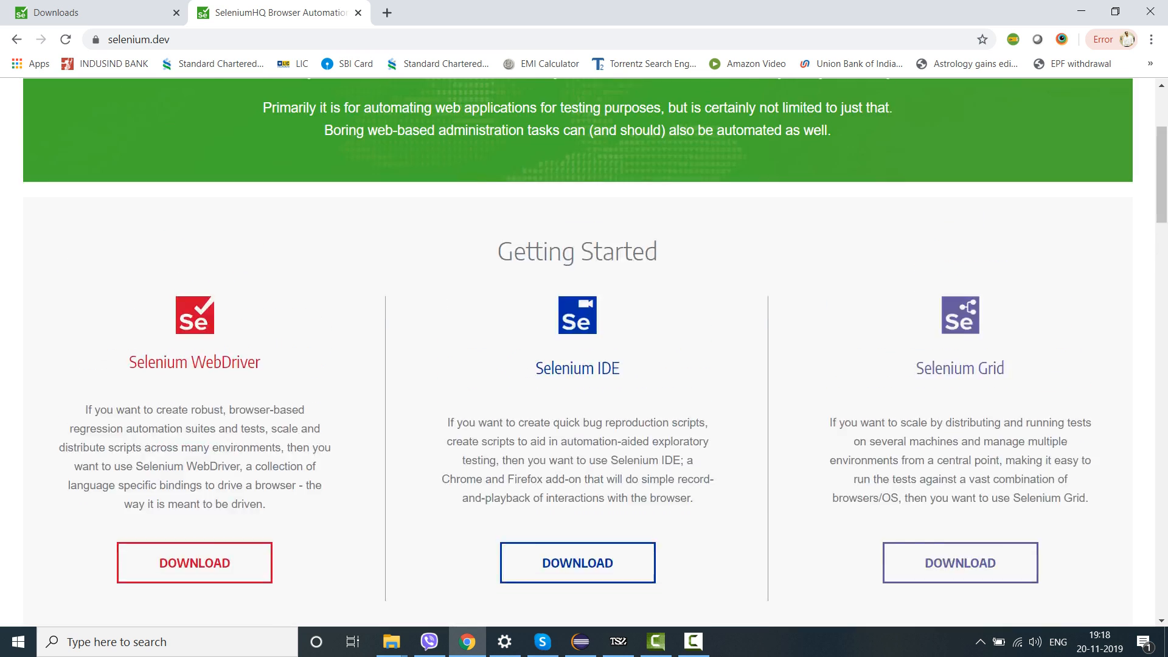
{"action": "scroll", "scroll_direction": "up", "scroll_amount": 3}
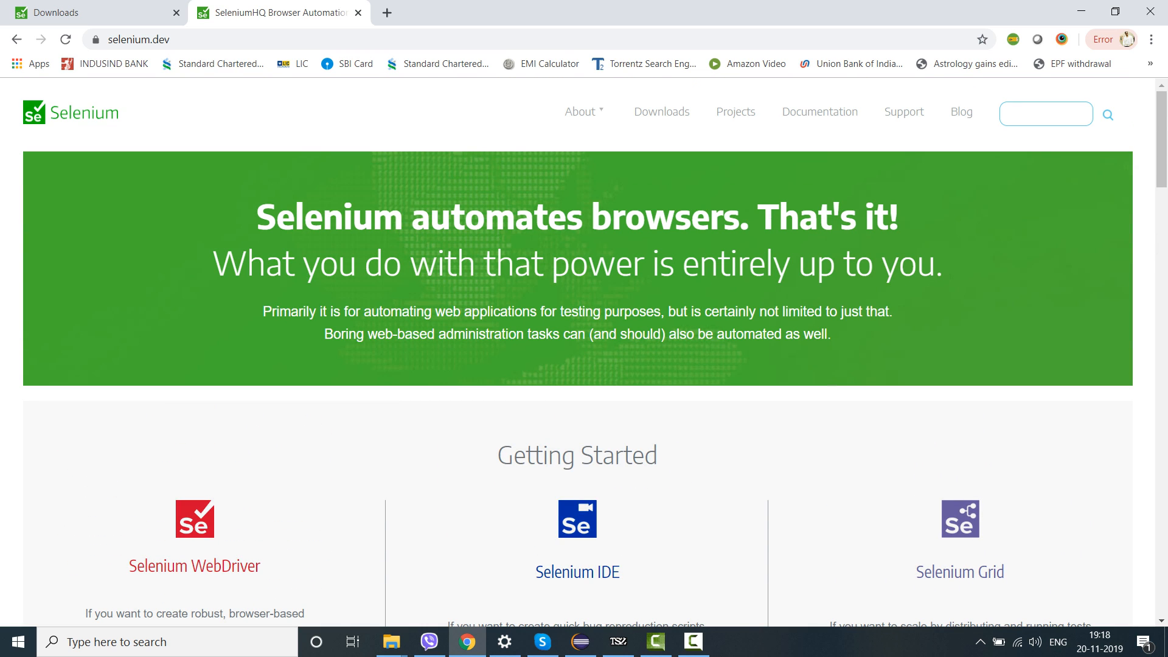
{"action": "mouse_move", "coordinate": [735, 111]}
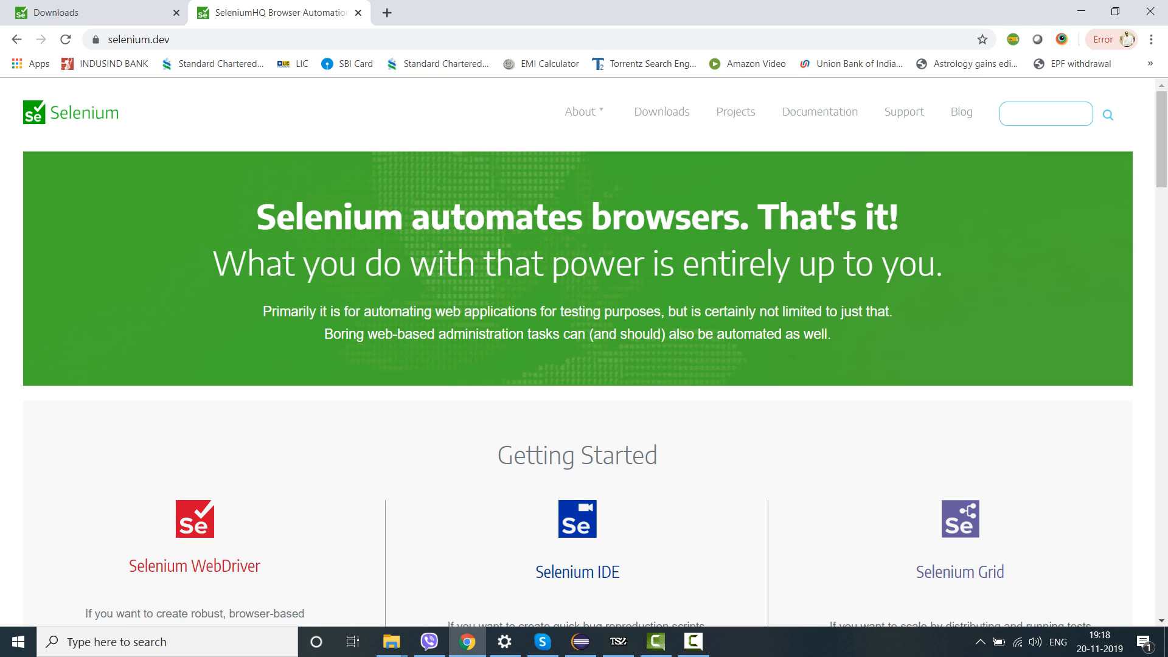
- From Downloads, fetch the Selenium Server 3.141.59 jar and keep it despite Chrome's warning
{"action": "left_click", "coordinate": [659, 110]}
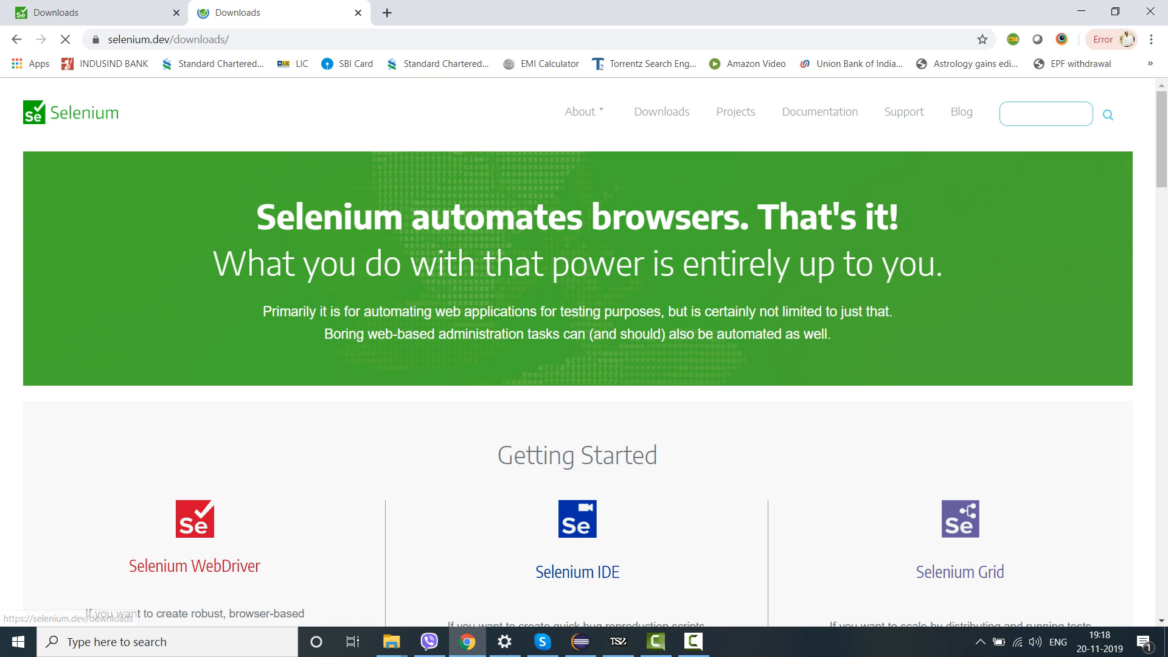
{"action": "left_click", "coordinate": [659, 112]}
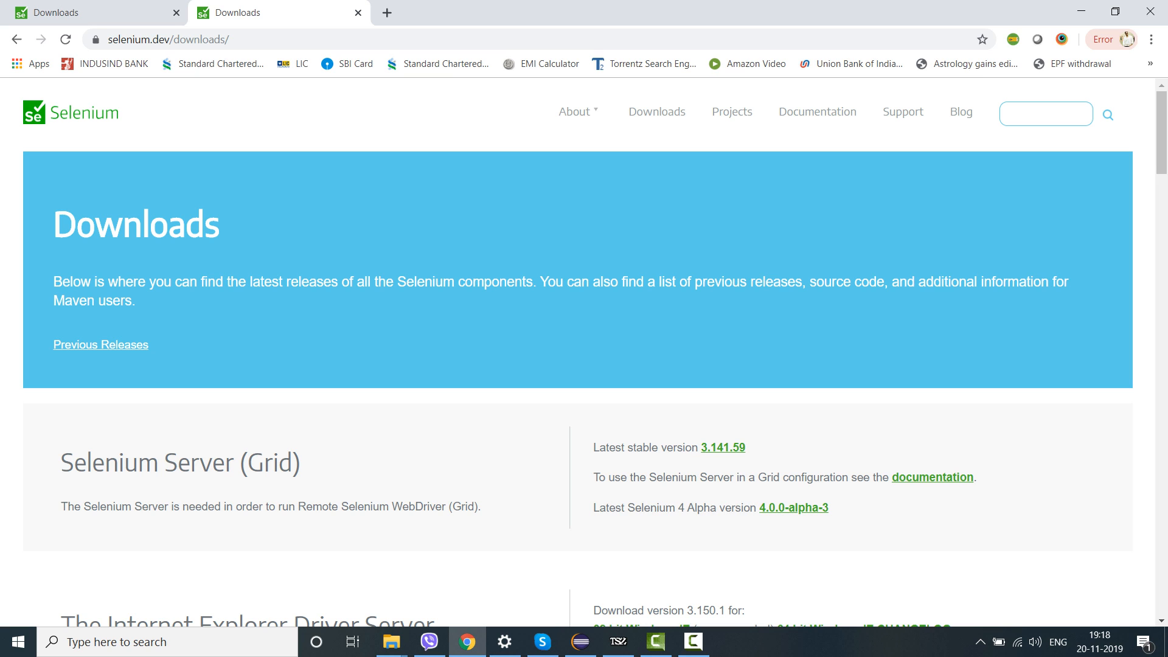
{"action": "scroll", "scroll_direction": "down", "scroll_amount": 3}
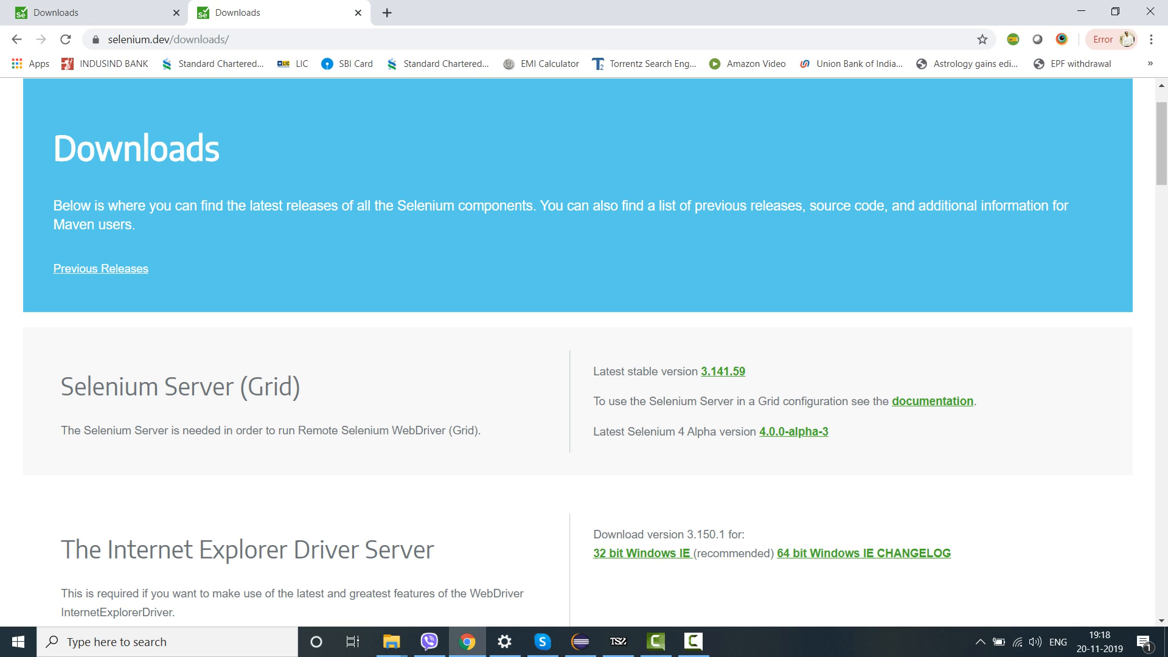
{"action": "mouse_move", "coordinate": [722, 371]}
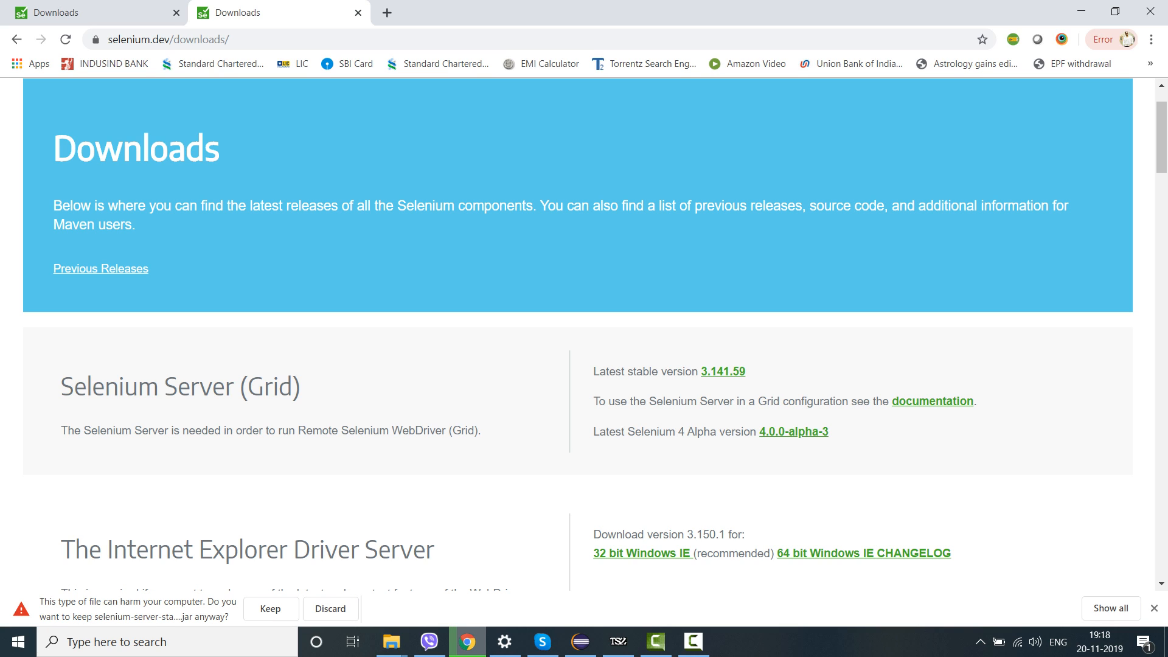
{"action": "left_click", "coordinate": [270, 608]}
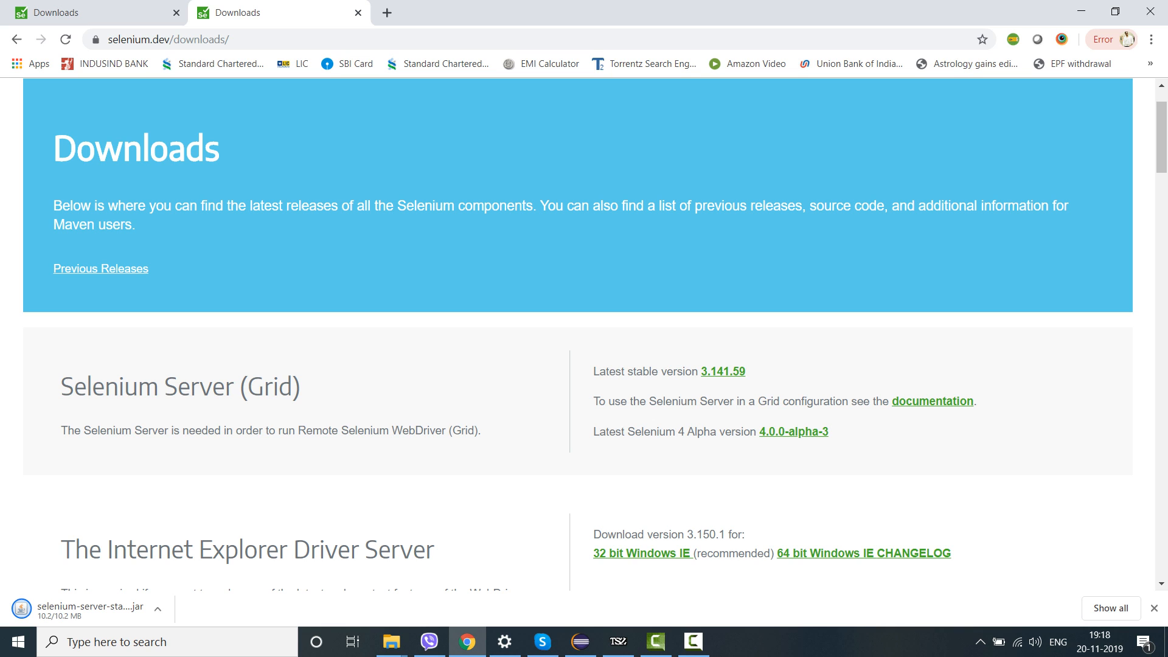
{"action": "scroll", "scroll_direction": "down", "scroll_amount": 3}
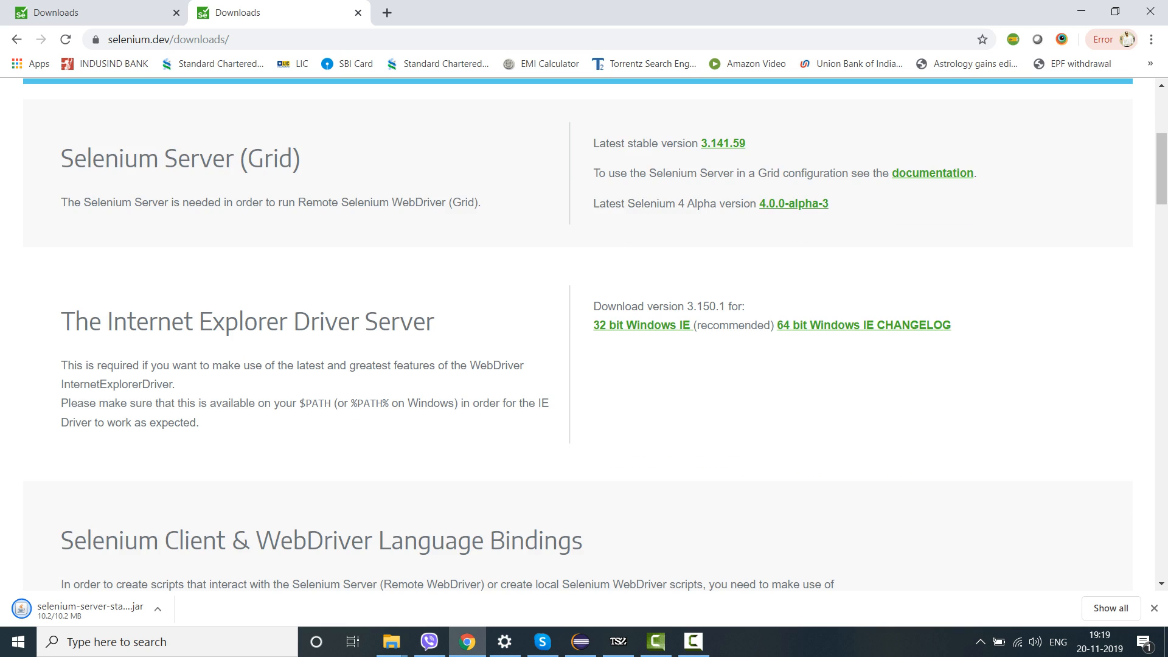
{"action": "scroll", "scroll_direction": "down", "scroll_amount": 3}
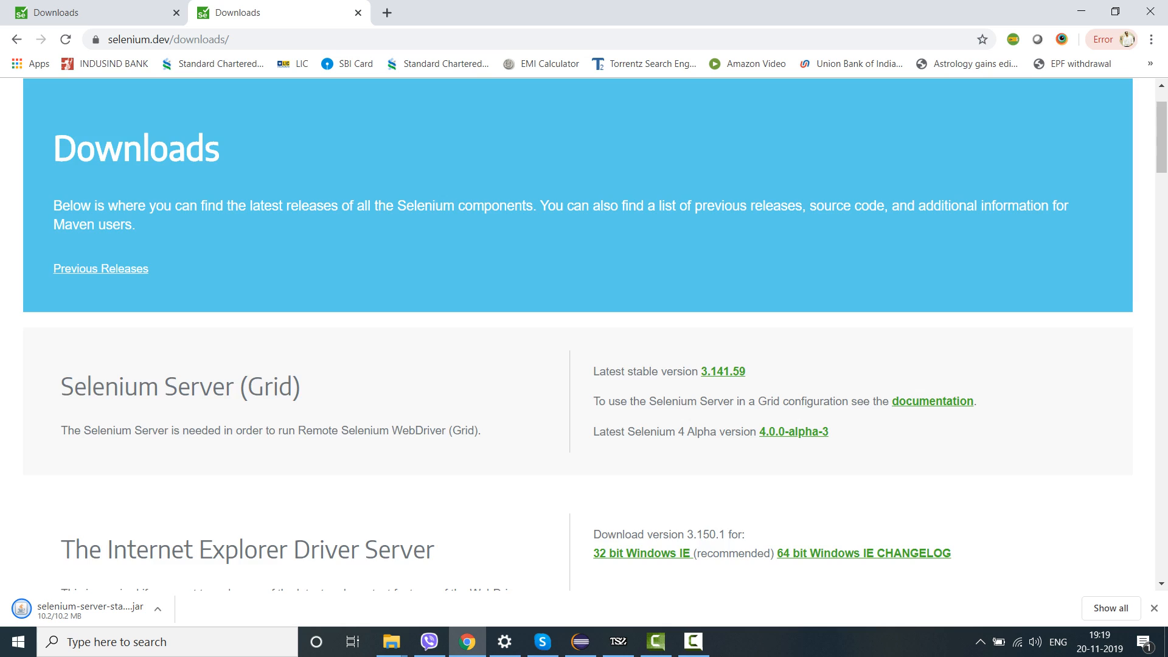
- Download the Java package from Selenium Client & WebDriver Language Bindings (3.141.59 zip)
{"action": "scroll", "scroll_direction": "down", "scroll_amount": 3}
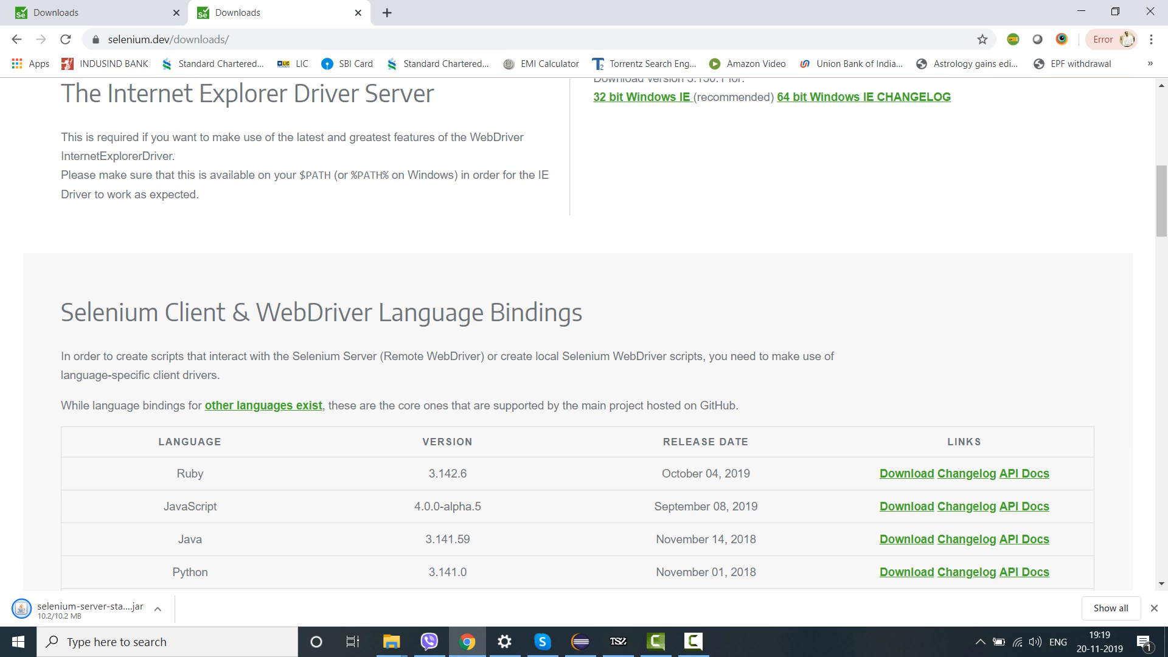
{"action": "triple_click", "coordinate": [319, 313]}
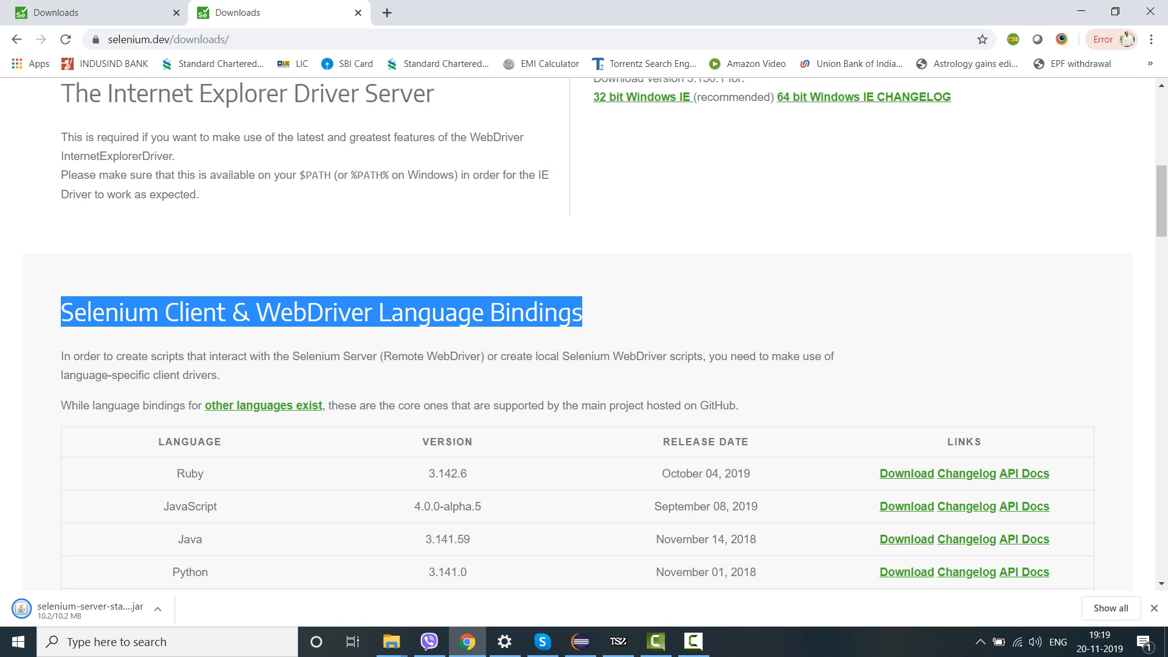
{"action": "scroll", "scroll_direction": "down", "scroll_amount": 3}
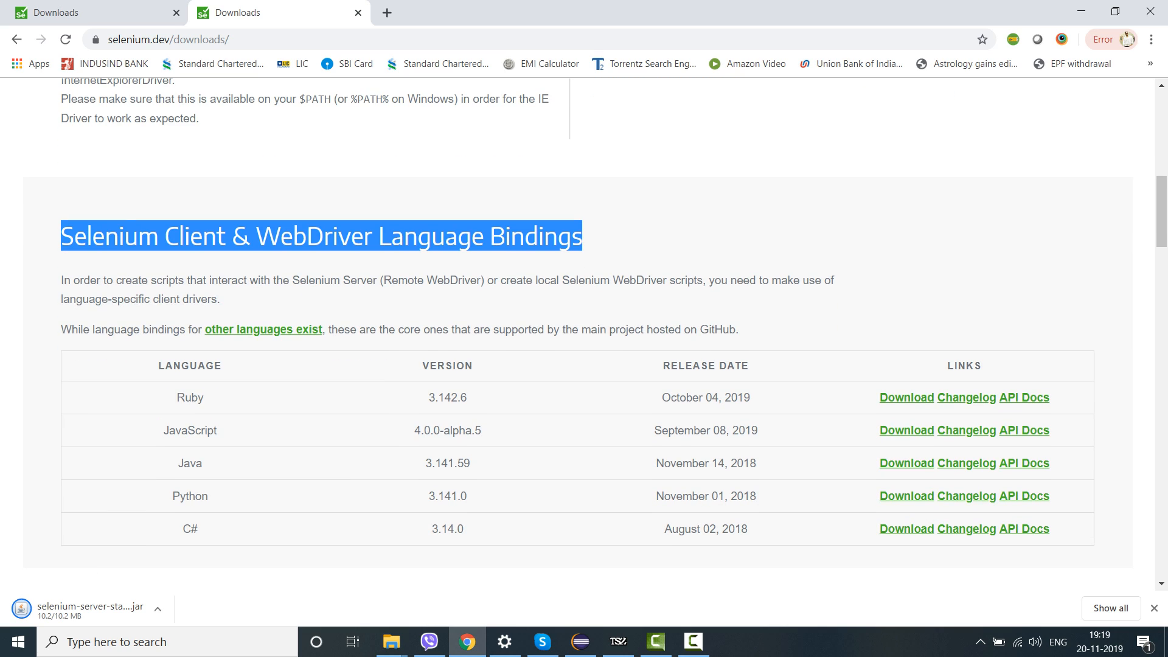
{"action": "mouse_move", "coordinate": [905, 462]}
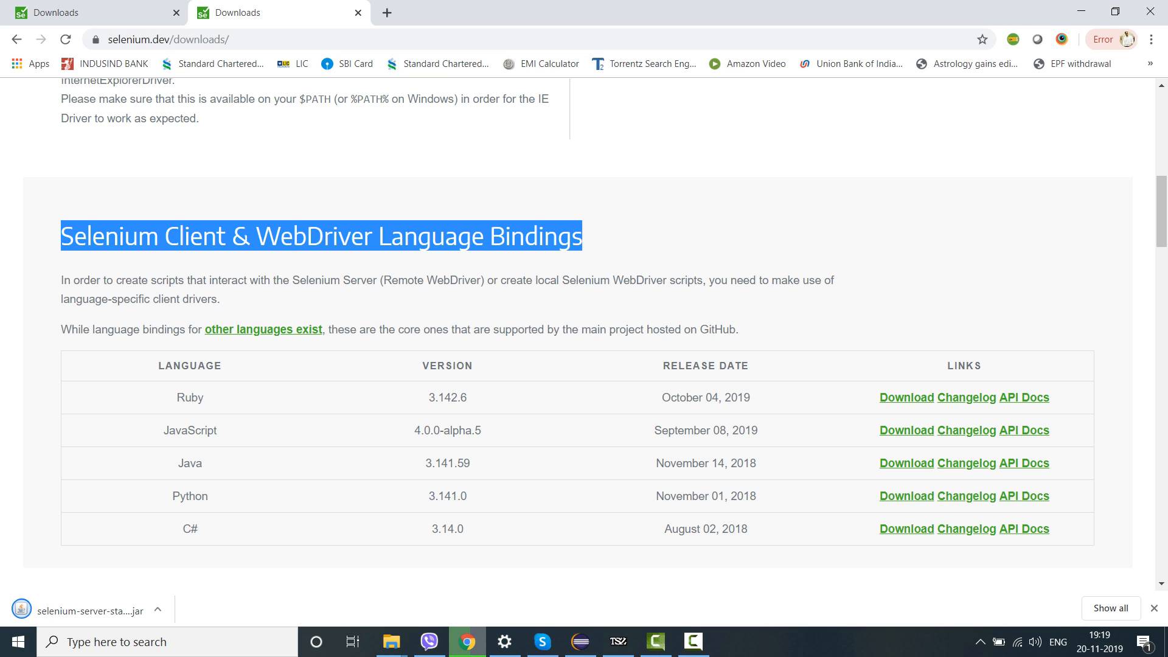
{"action": "left_click", "coordinate": [905, 462]}
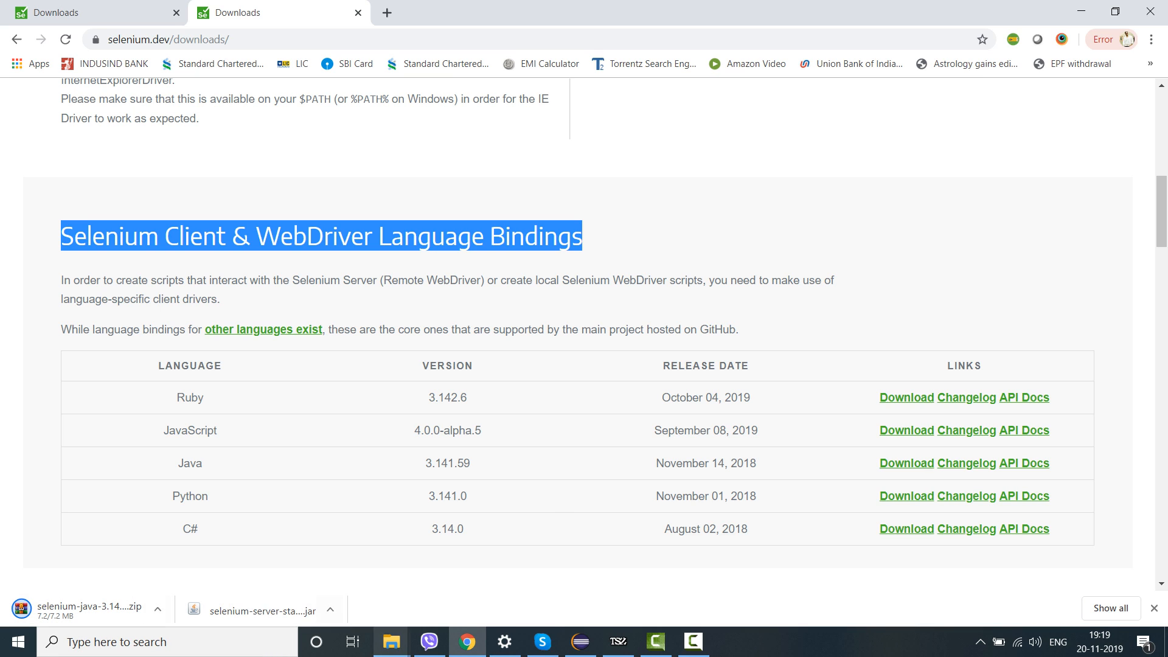
- Show selenium-java-3.141.59 in Downloads and extract it here with WinRAR
{"action": "left_click", "coordinate": [391, 641]}
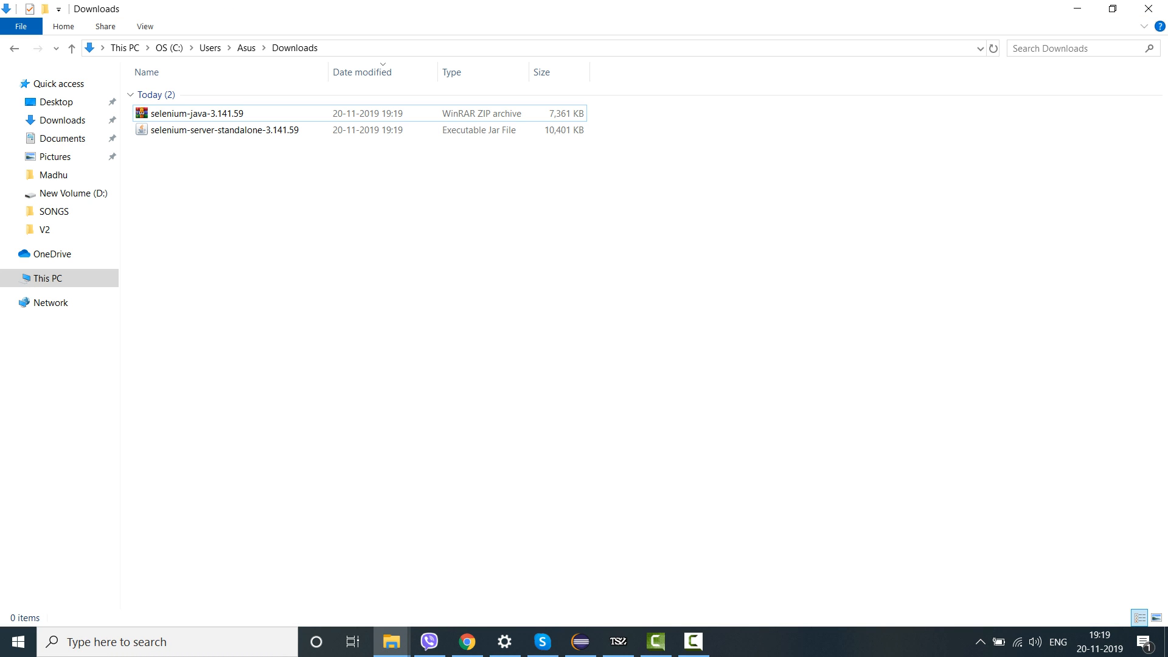
{"action": "left_click", "coordinate": [224, 131]}
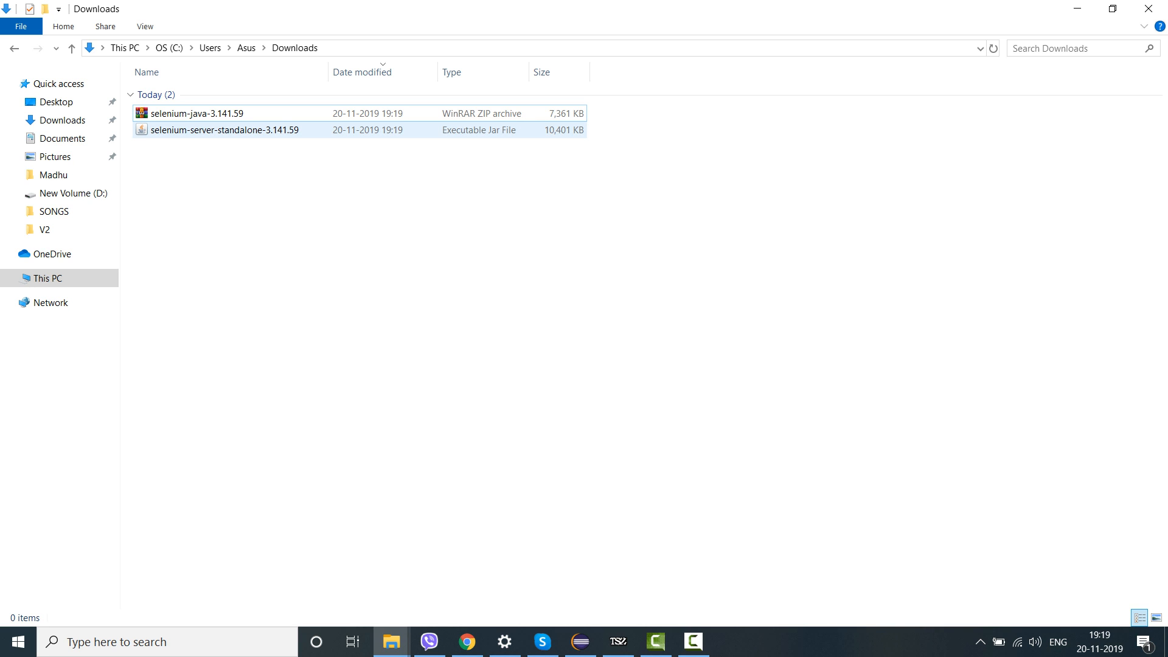
{"action": "right_click", "coordinate": [197, 113]}
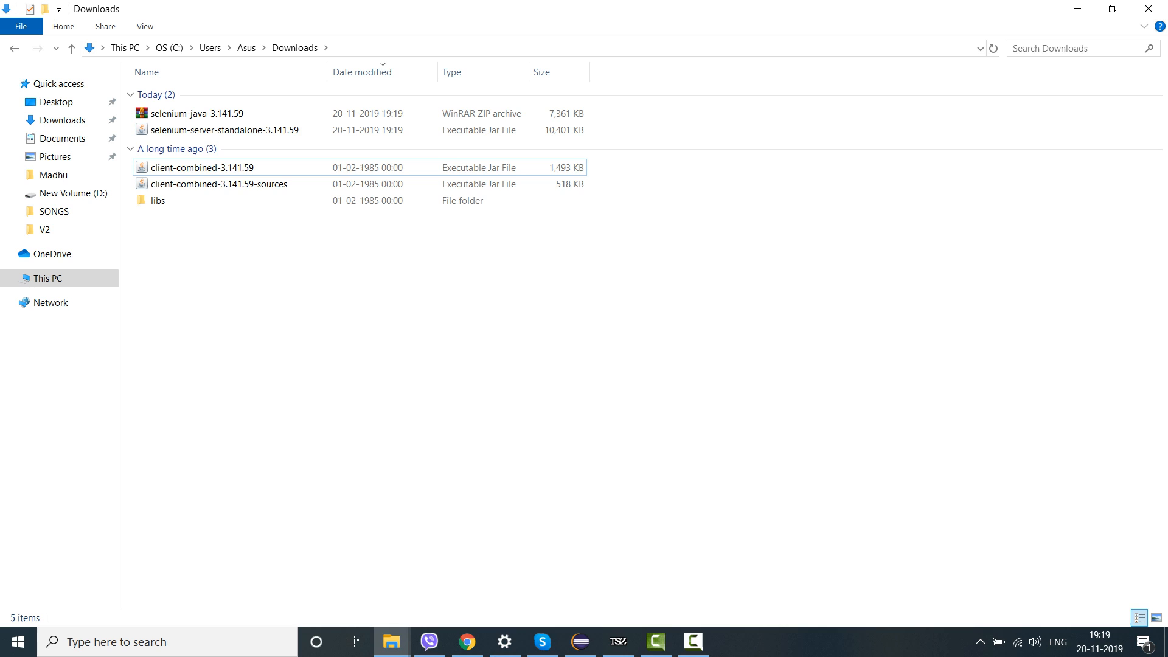
- Move the libs jars into Downloads and permanently delete the zip and libs folder
{"action": "double_click", "coordinate": [157, 199]}
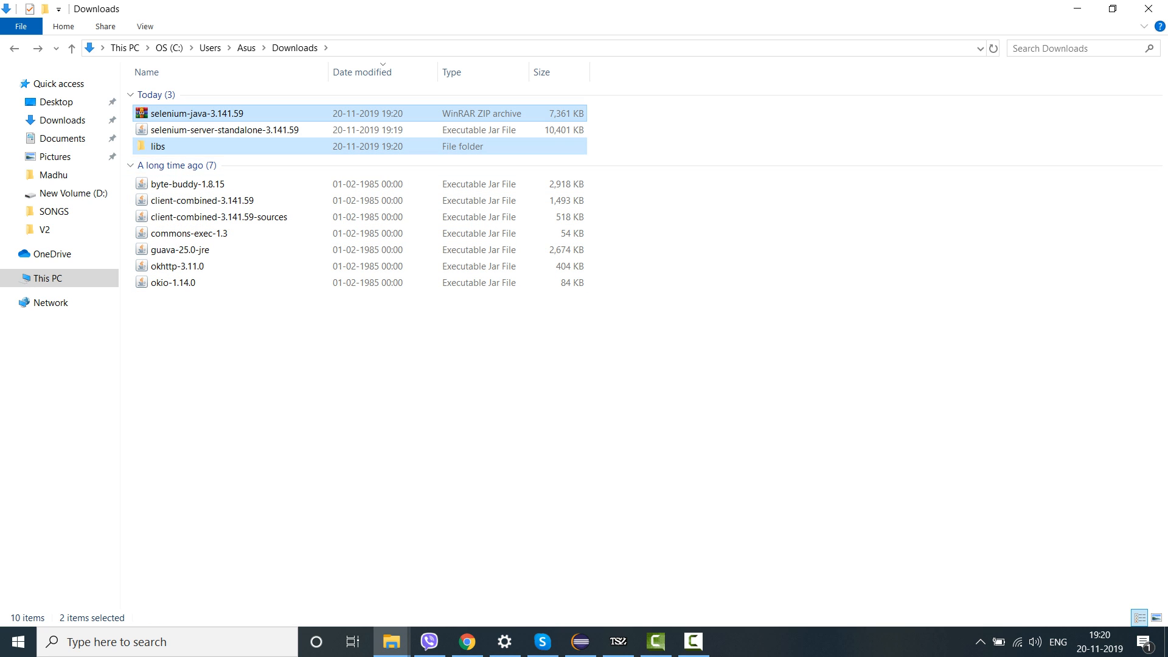
{"action": "key", "text": "Delete"}
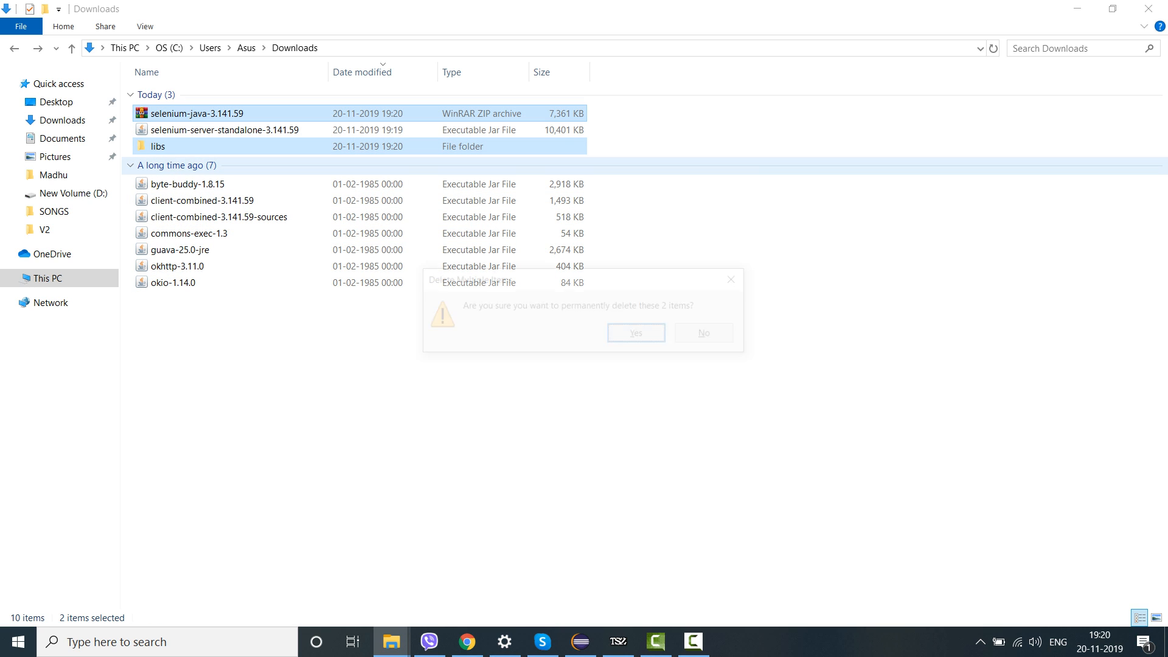
{"action": "left_click", "coordinate": [635, 332]}
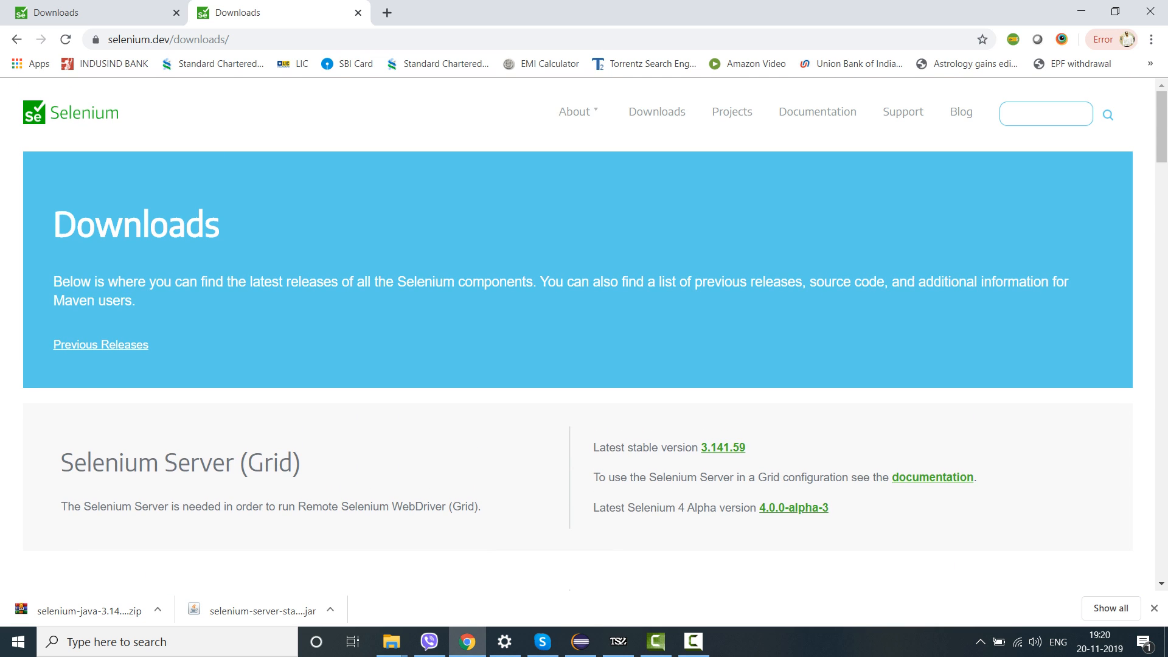
{"action": "scroll", "scroll_direction": "down", "scroll_amount": 3}
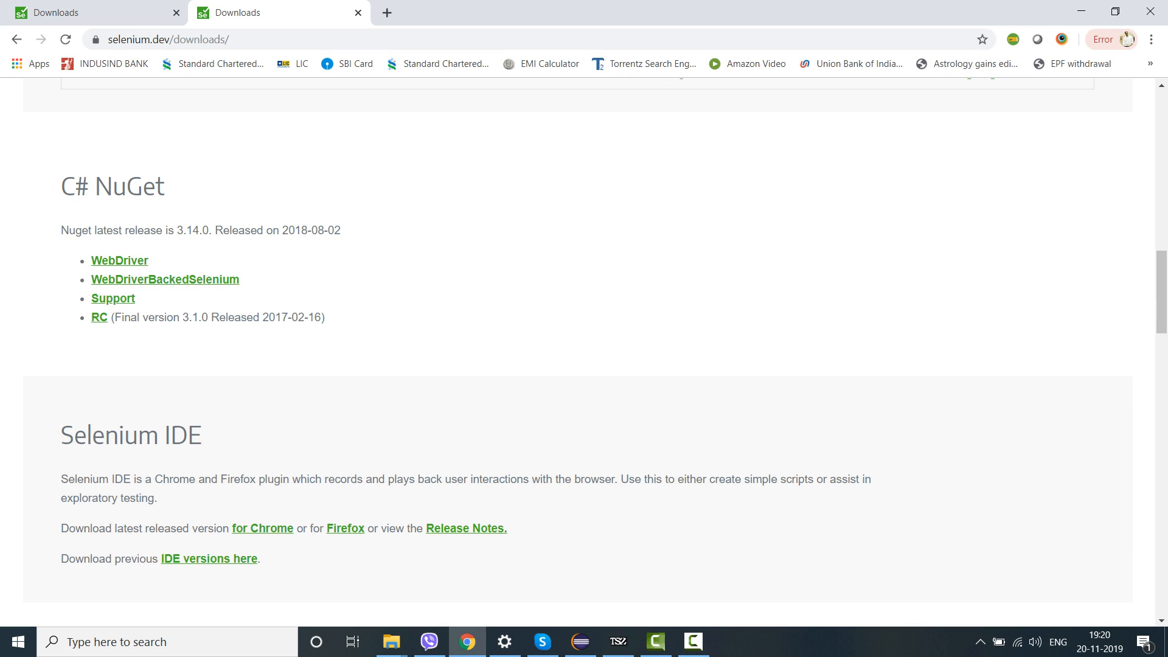
{"action": "scroll", "scroll_direction": "down", "scroll_amount": 3}
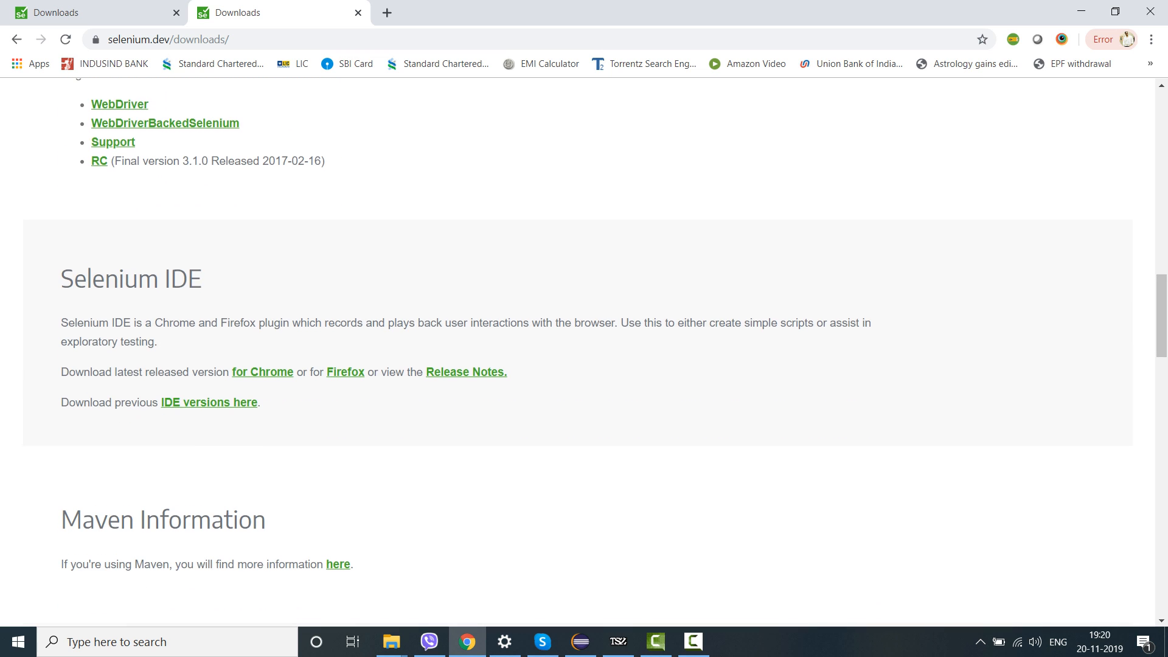
{"action": "scroll", "scroll_direction": "down", "scroll_amount": 3}
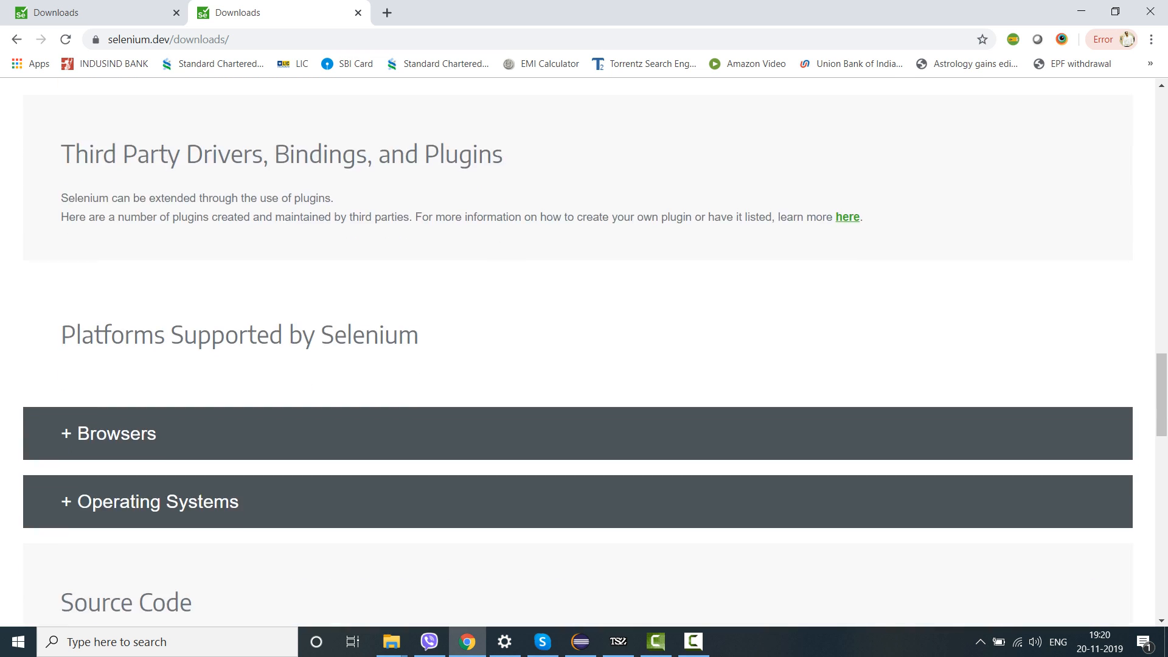
{"action": "scroll", "scroll_direction": "down", "scroll_amount": 3}
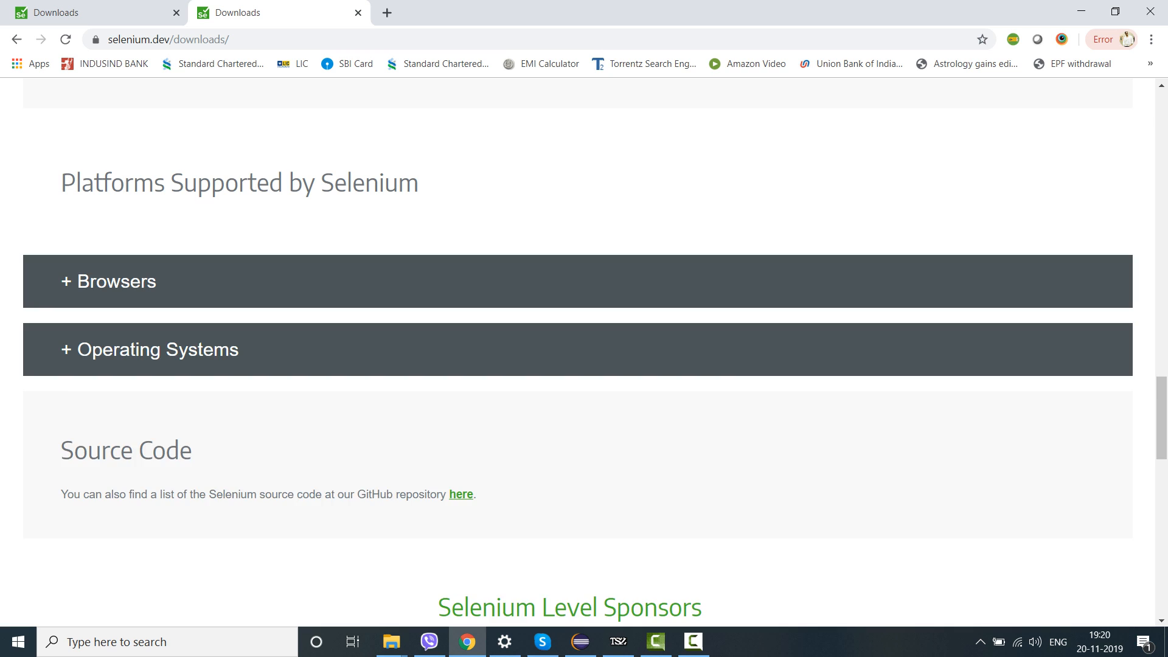
- Expand Browsers and review the Firefox, IE, Safari, Opera, Chrome and Edge driver entries
{"action": "left_click", "coordinate": [108, 281]}
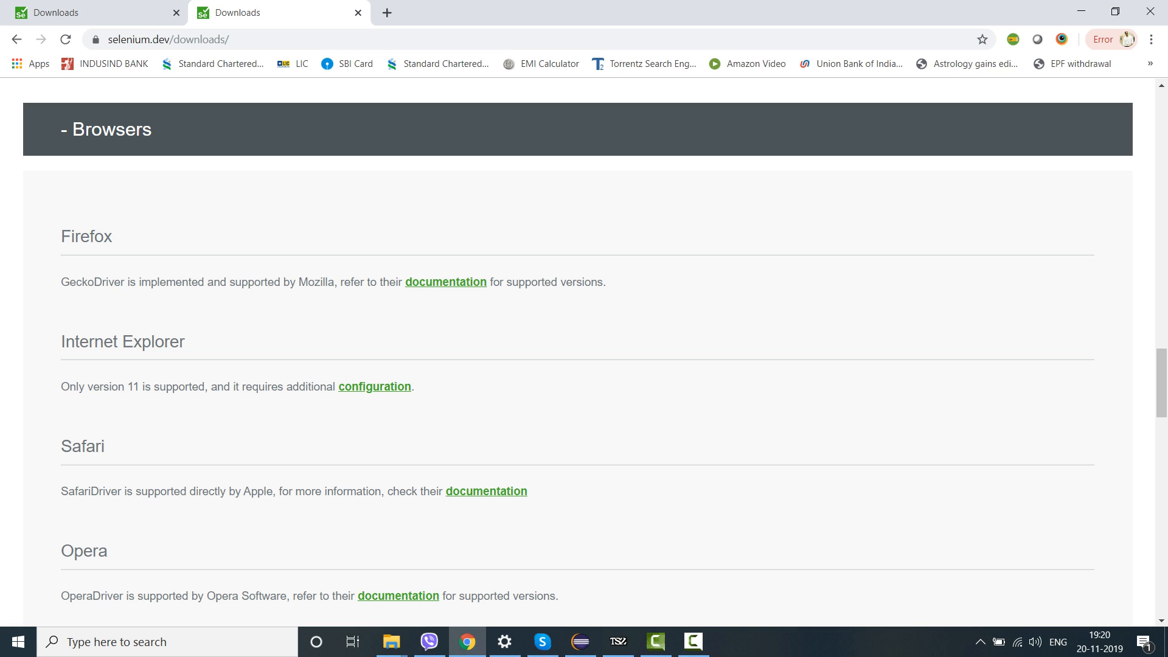
{"action": "scroll", "scroll_direction": "down", "scroll_amount": 3}
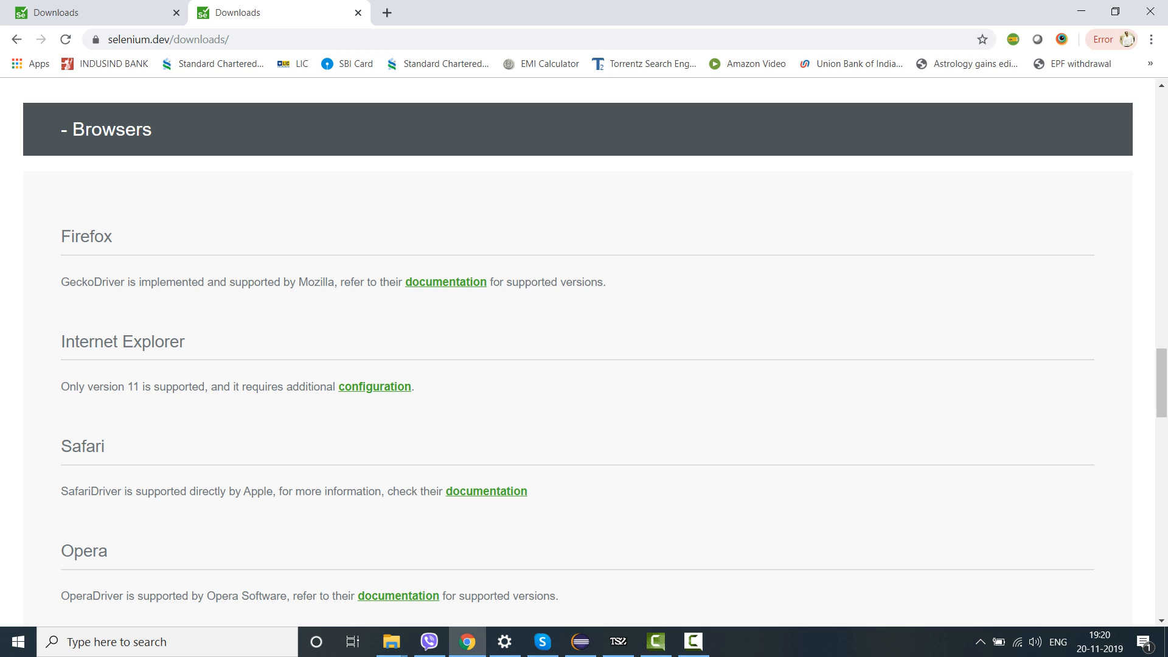
{"action": "scroll", "scroll_direction": "down", "scroll_amount": 3}
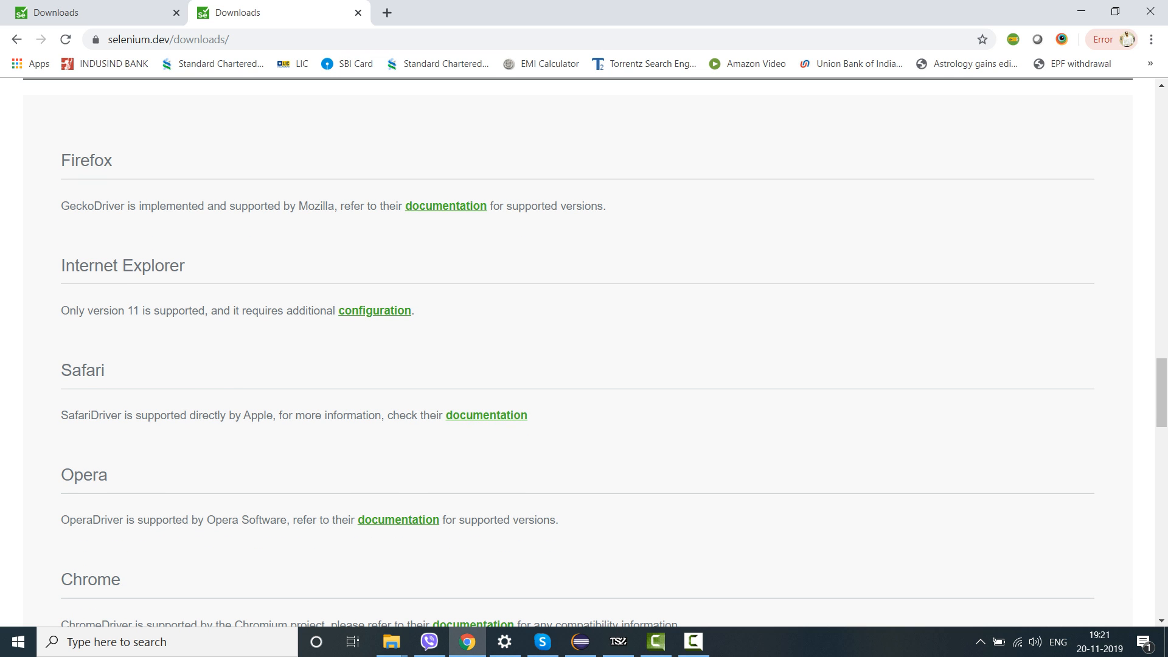
{"action": "scroll", "scroll_direction": "down", "scroll_amount": 3}
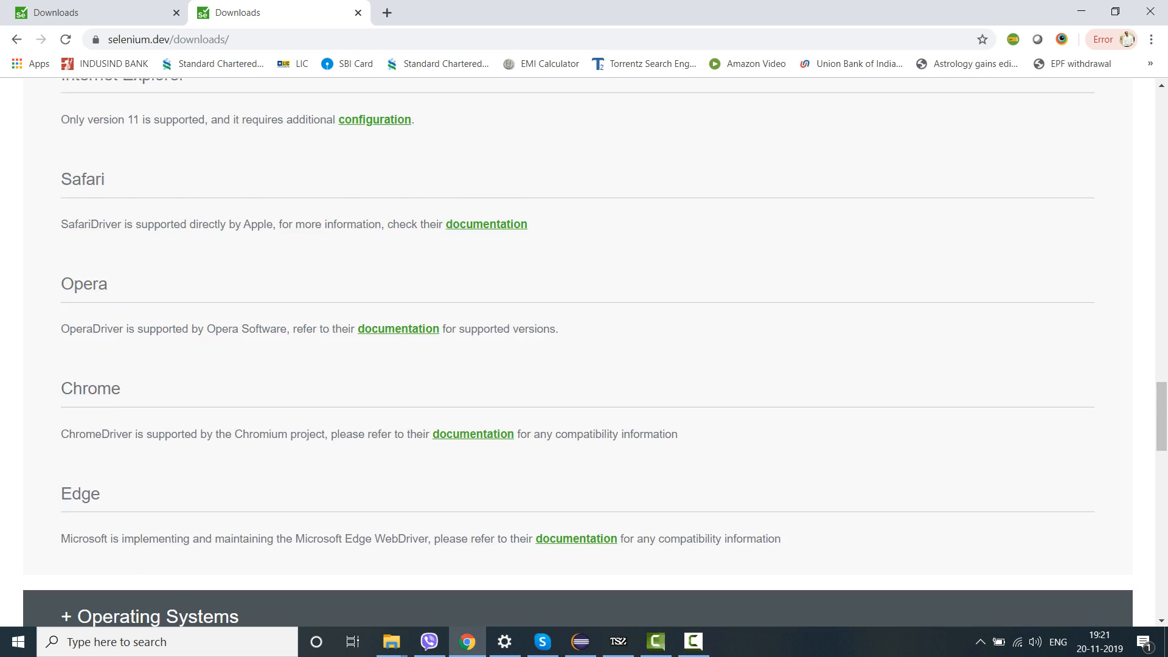
{"action": "scroll", "scroll_direction": "down", "scroll_amount": 3}
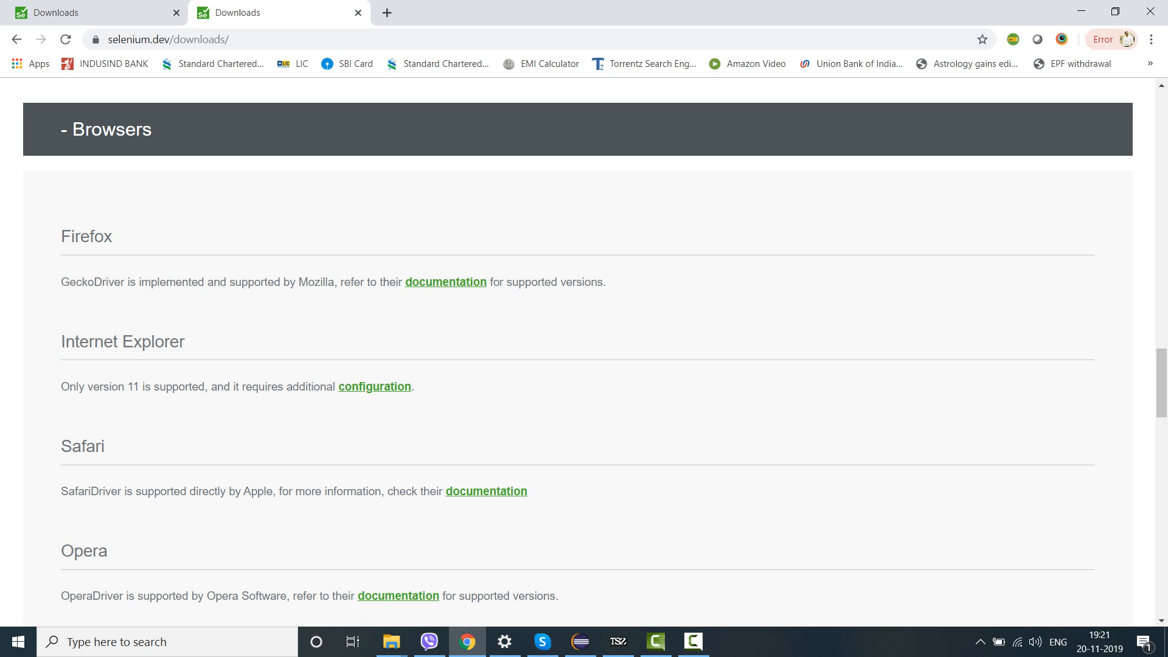
{"action": "scroll", "scroll_direction": "down", "scroll_amount": 3}
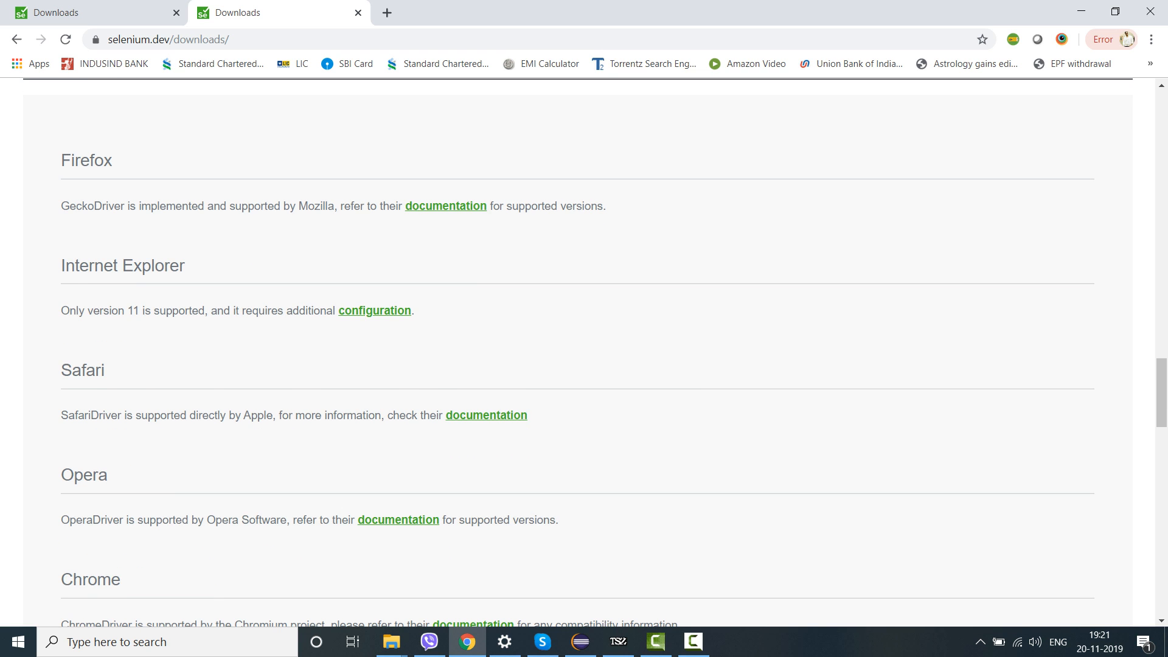
{"action": "scroll", "scroll_direction": "down", "scroll_amount": 3}
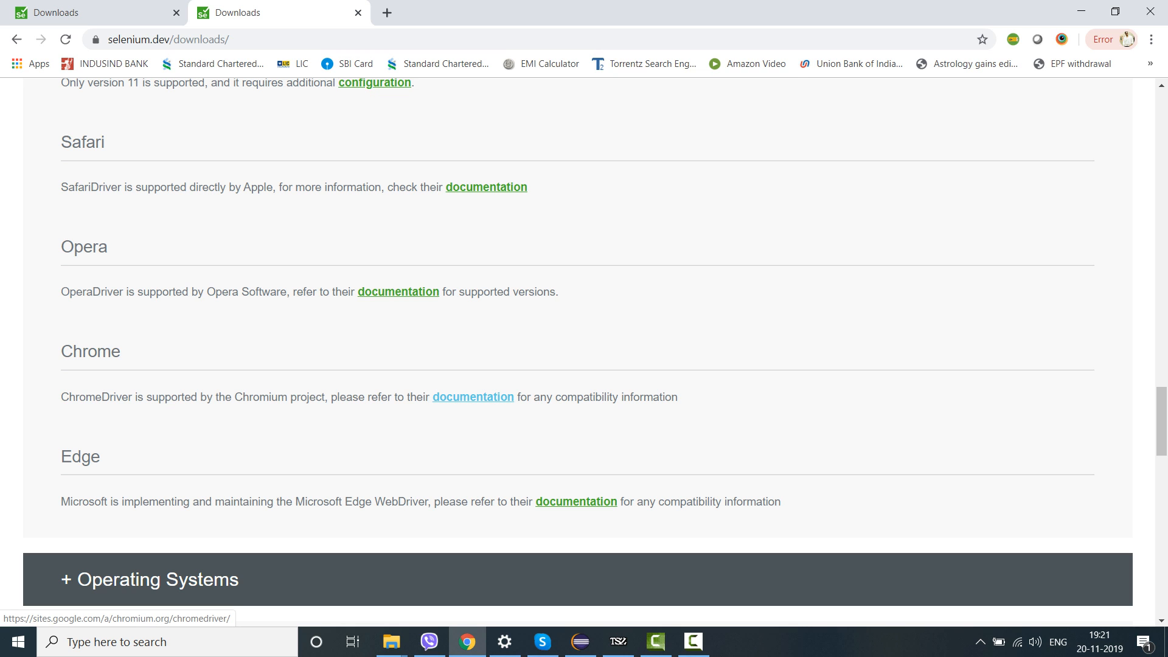
- Open the ChromeDriver documentation site showing stable release 78.0.3904.105
{"action": "left_click", "coordinate": [472, 396]}
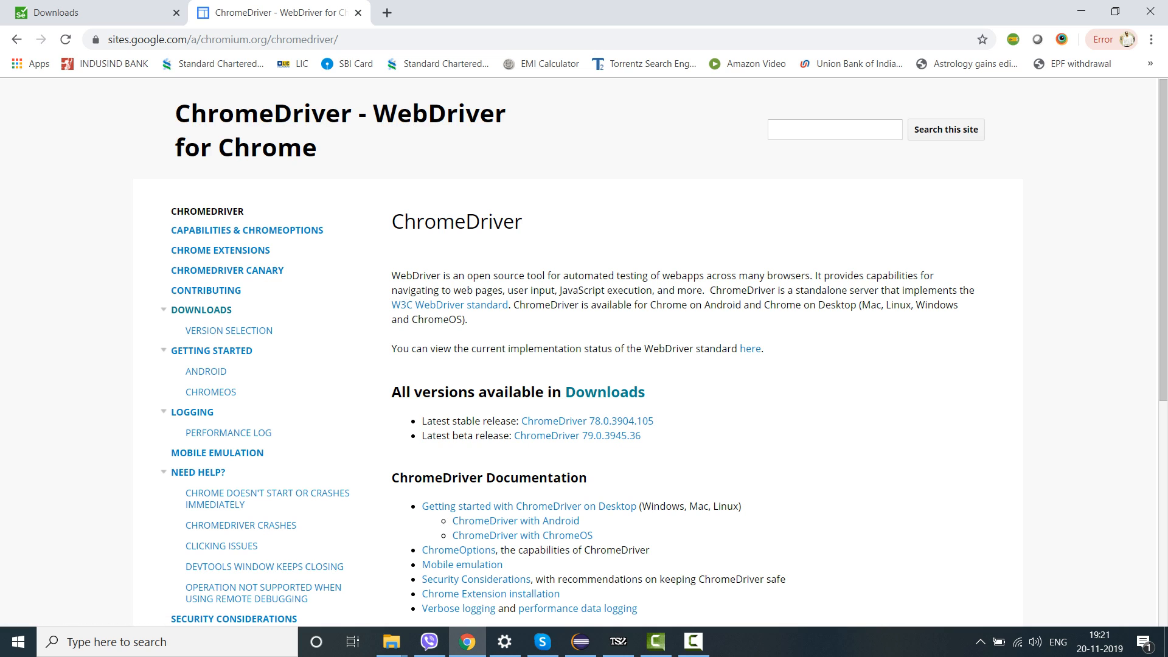
{"action": "scroll", "scroll_direction": "down", "scroll_amount": 3}
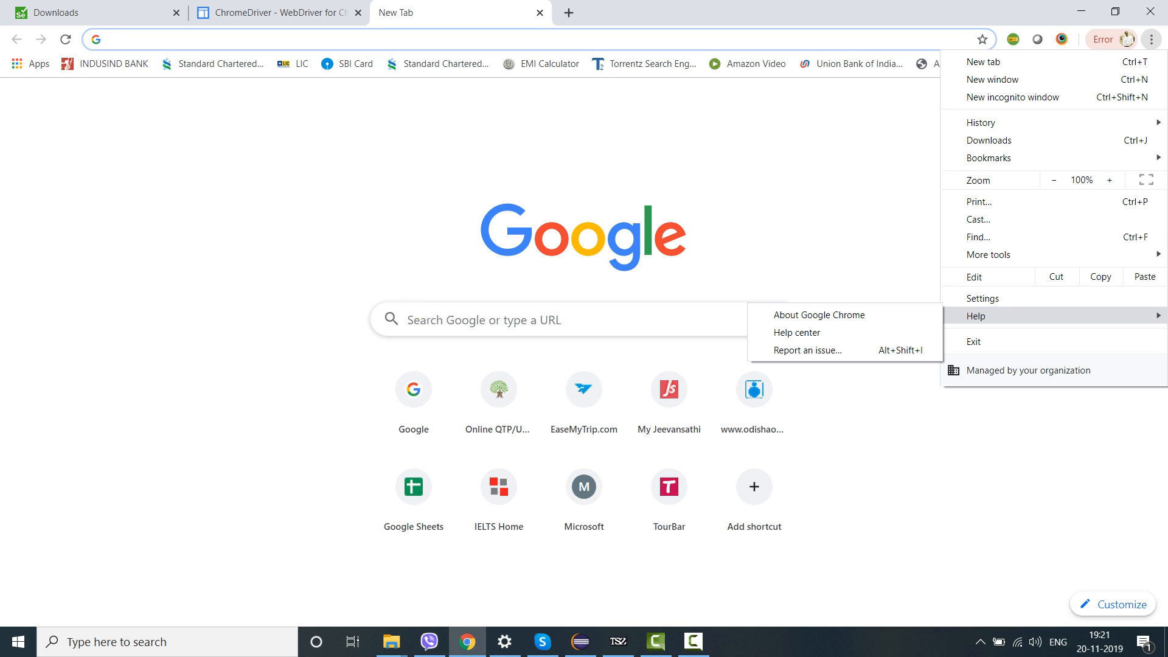
- View Chrome version 78.0.3904.97 on About, then return to the Selenium downloads tab
{"action": "left_click", "coordinate": [818, 314]}
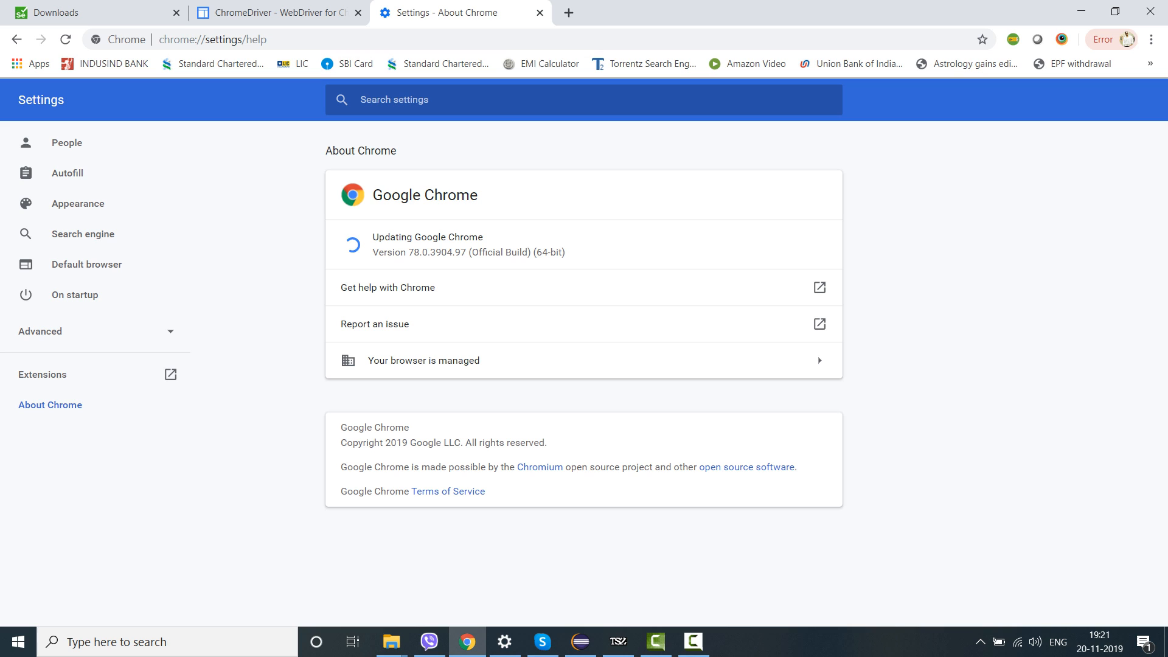
{"action": "left_click", "coordinate": [276, 13]}
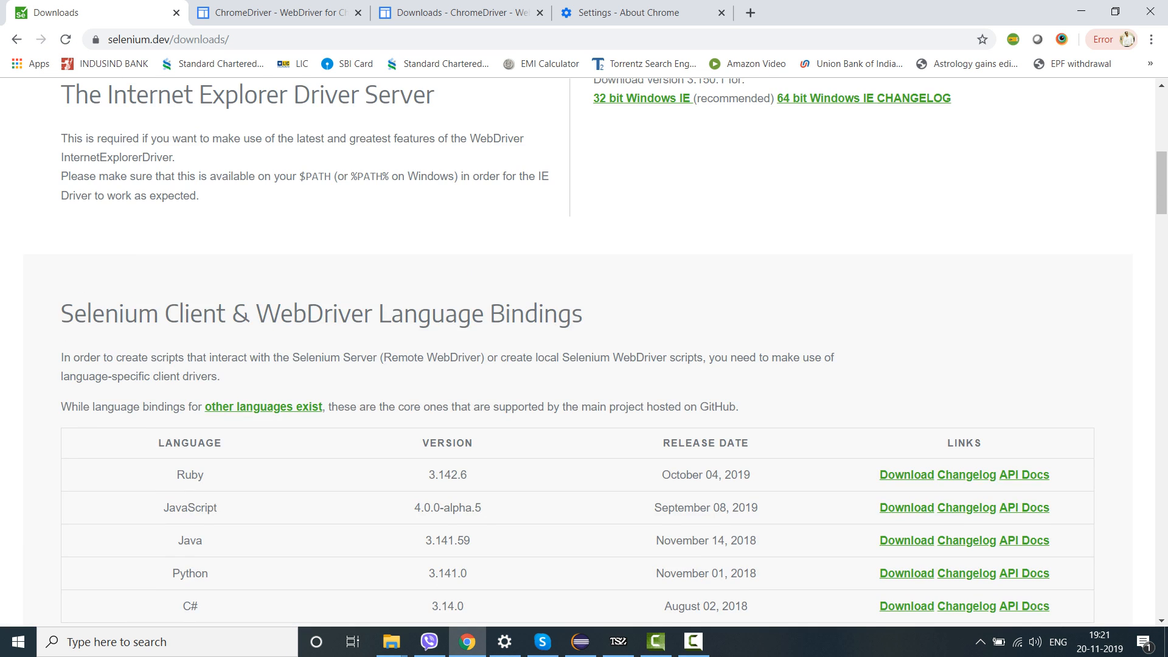
{"action": "scroll", "scroll_direction": "up", "scroll_amount": 3}
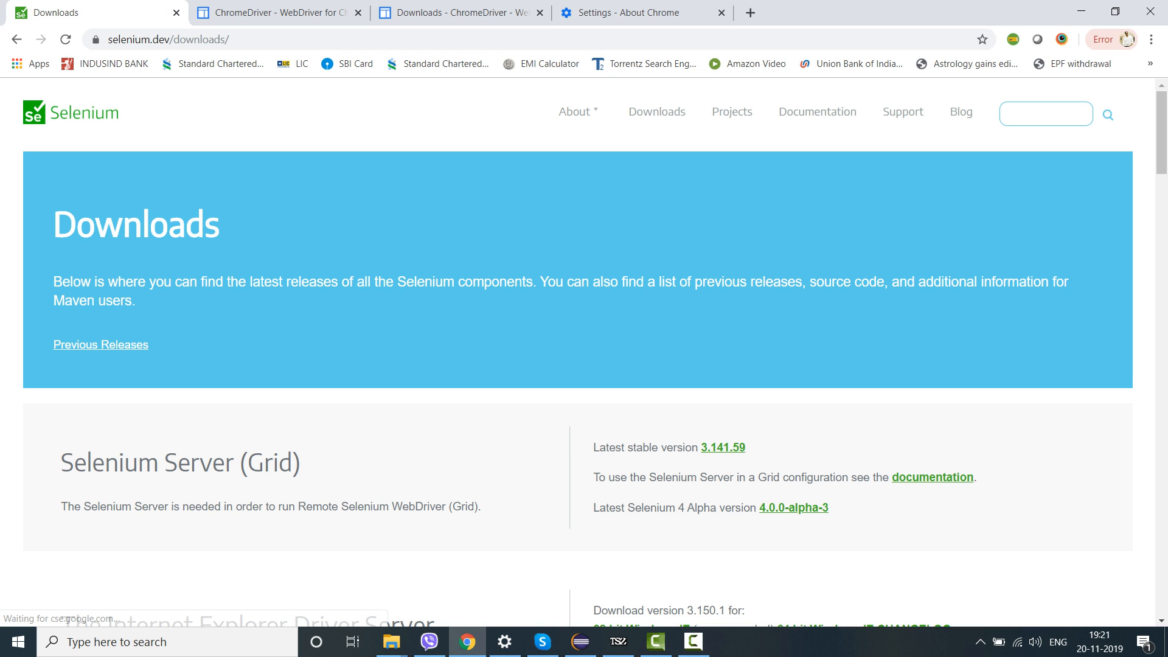
{"action": "scroll", "scroll_direction": "down", "scroll_amount": 3}
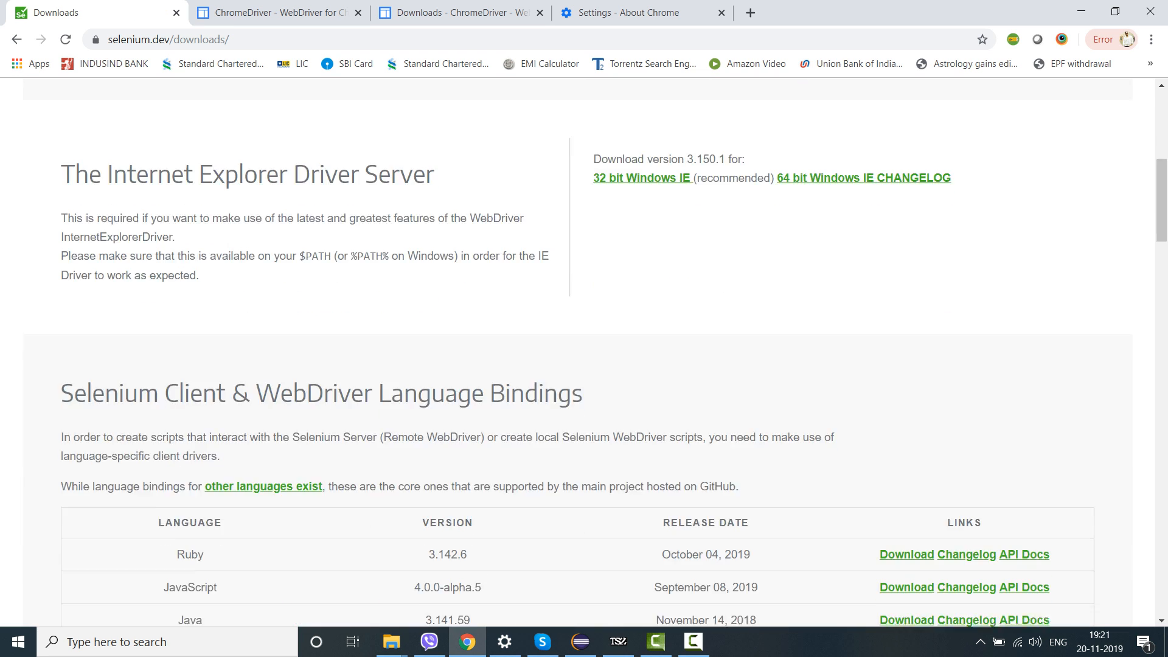
{"action": "scroll", "scroll_direction": "down", "scroll_amount": 3}
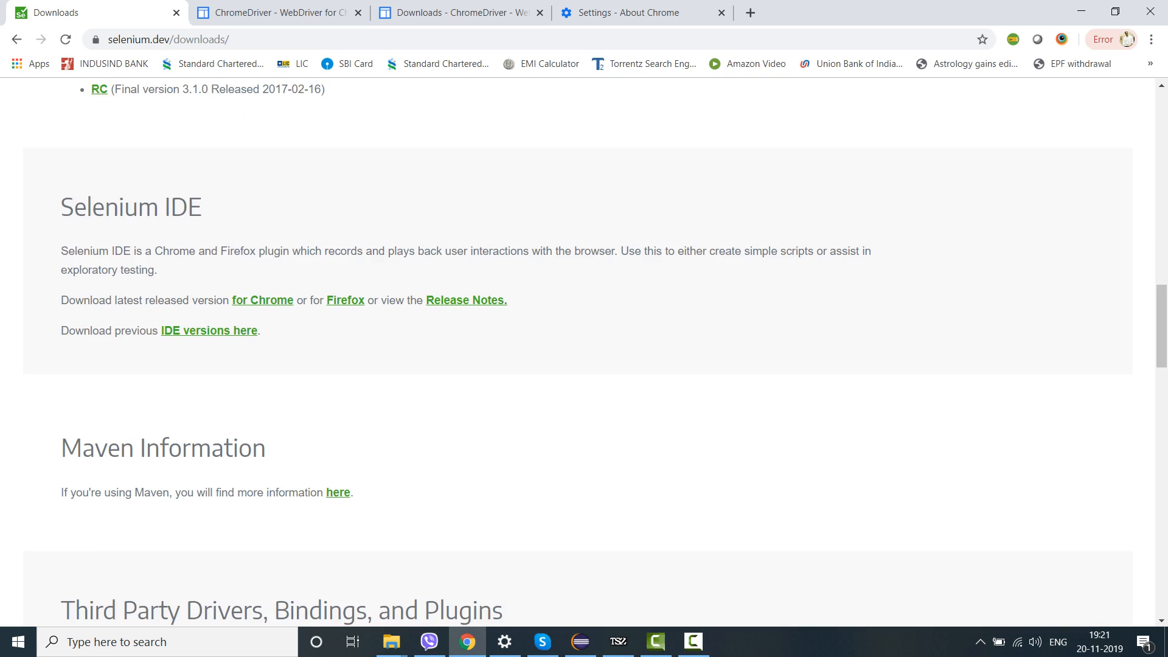
{"action": "scroll", "scroll_direction": "down", "scroll_amount": 3}
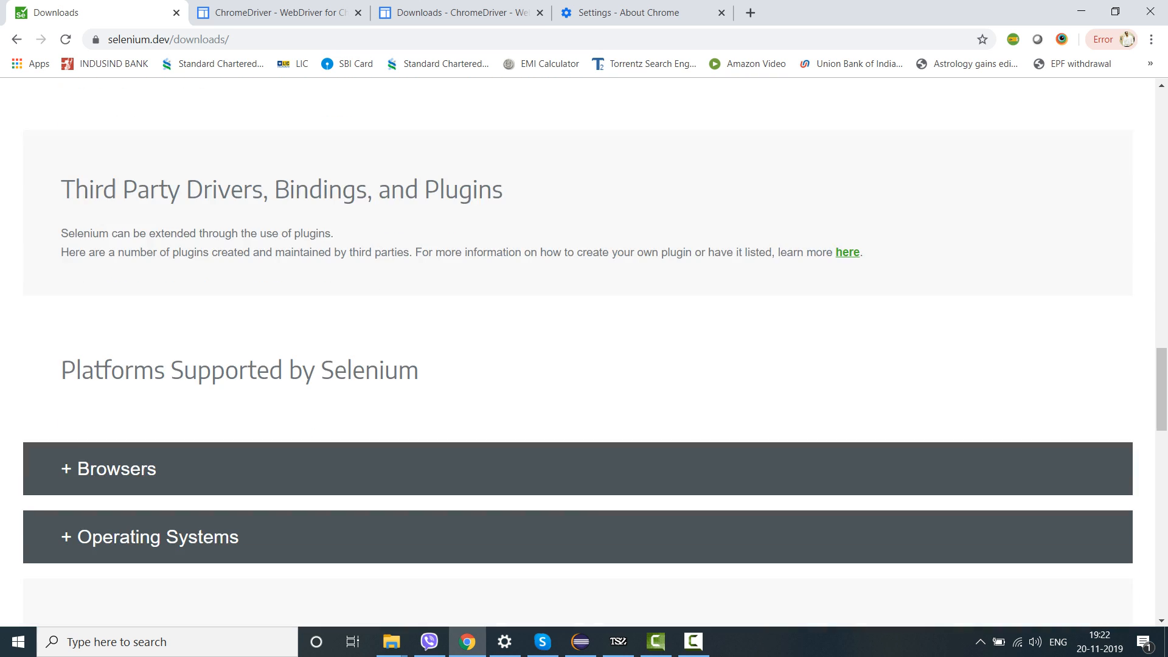
{"action": "scroll", "scroll_direction": "down", "scroll_amount": 3}
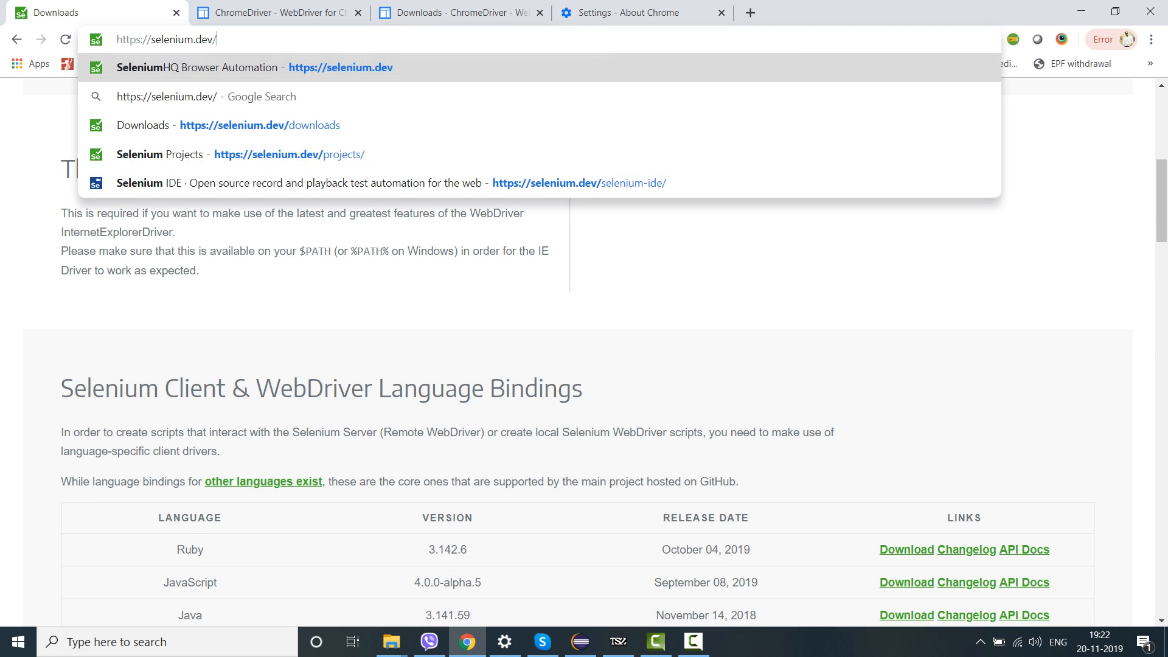
- Load selenium.dev in the first tab and browse its Getting Started offerings
{"action": "type", "text": "sele"}
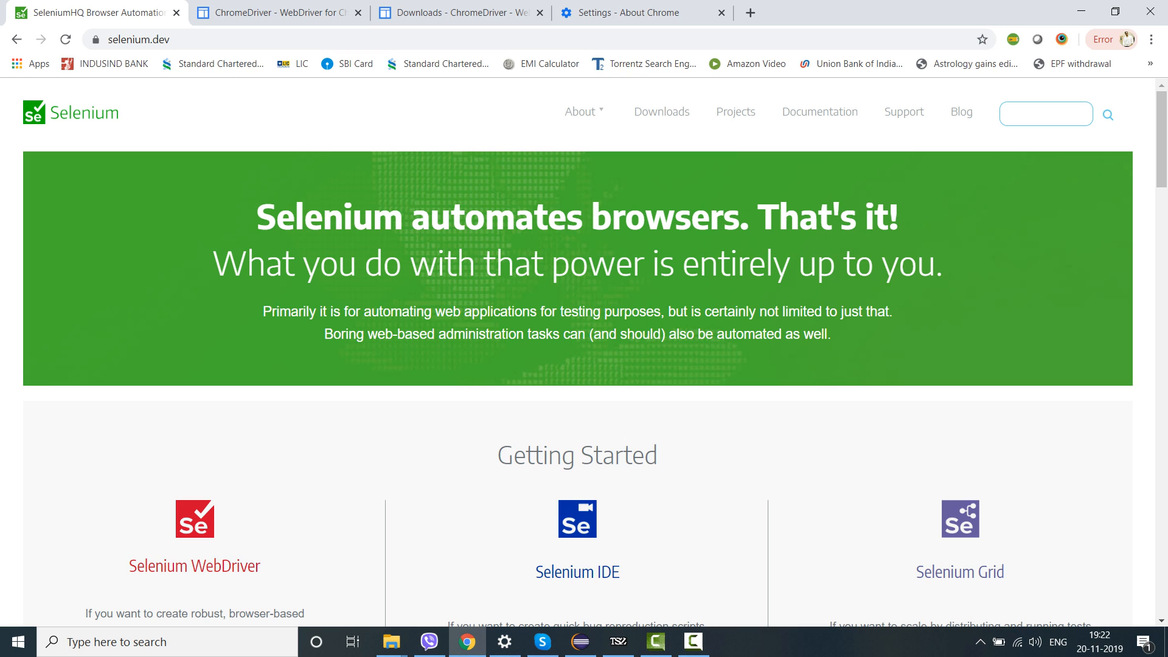
{"action": "scroll", "scroll_direction": "down", "scroll_amount": 3}
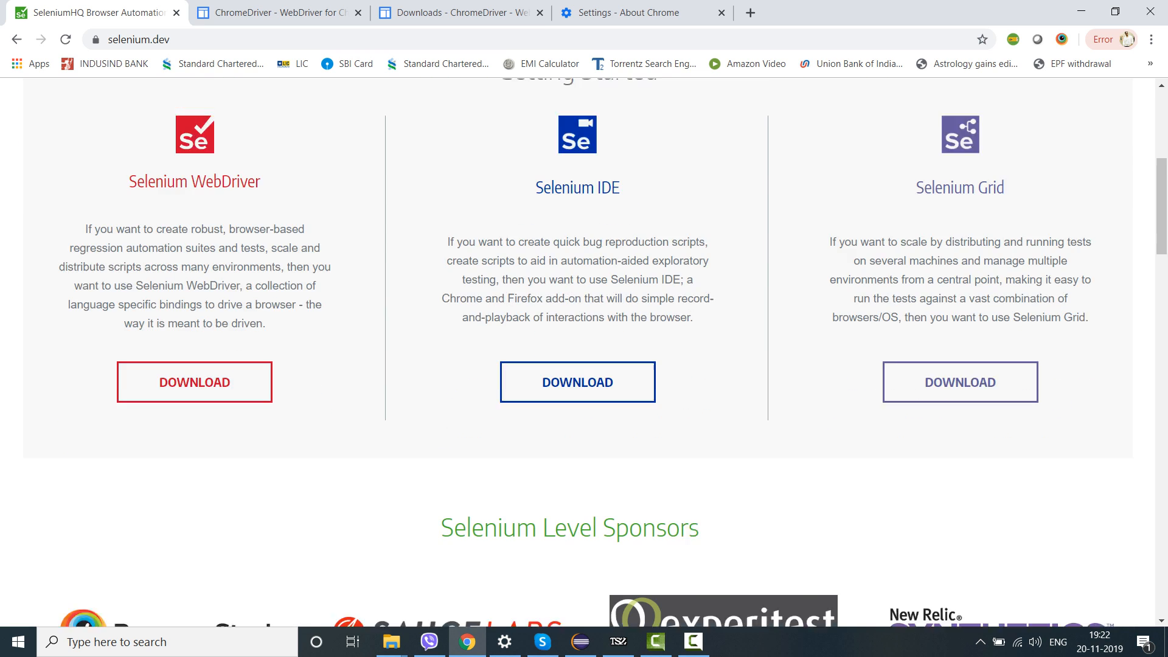
{"action": "scroll", "scroll_direction": "down", "scroll_amount": 3}
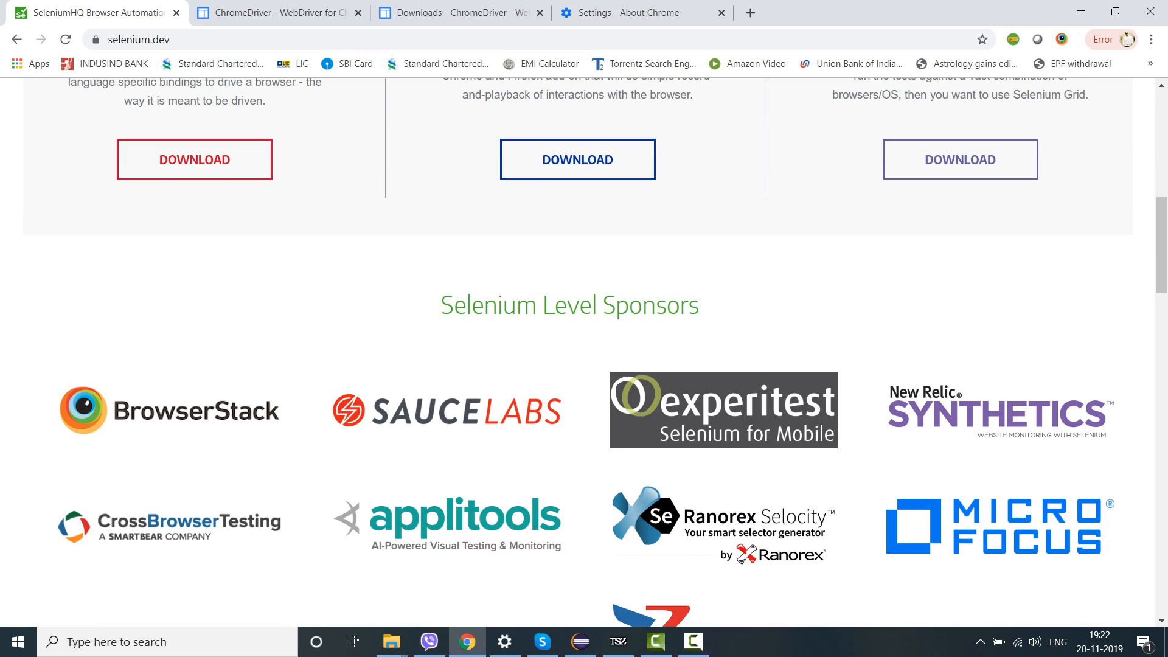
{"action": "scroll", "scroll_direction": "up", "scroll_amount": 3}
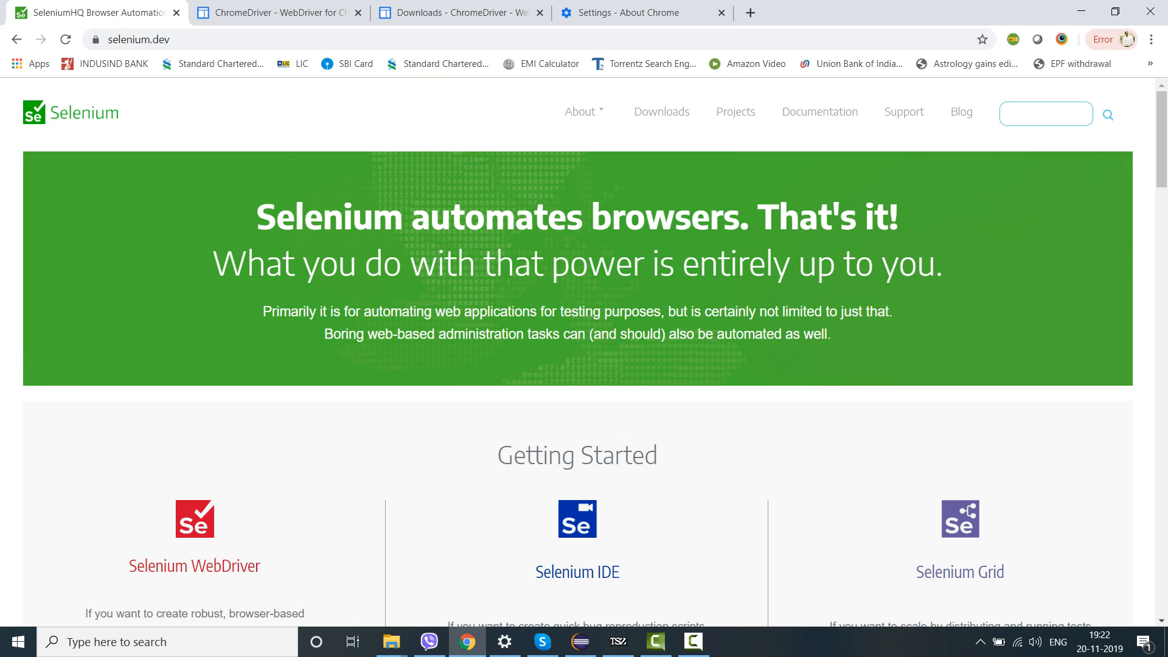